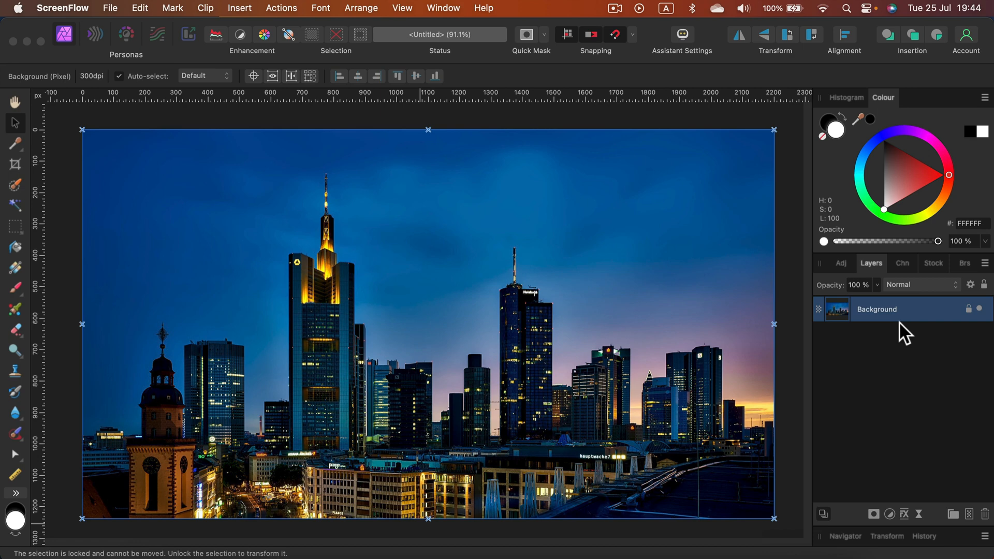
Step: Duplicate the locked skyline Background layer from its Layers panel context menu
right_click(887, 308)
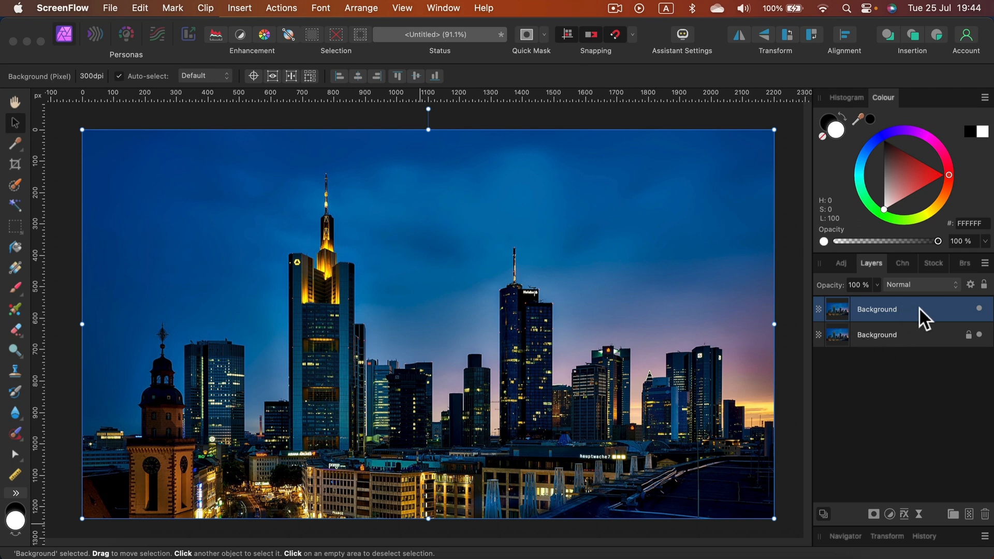
mouse_move(925, 317)
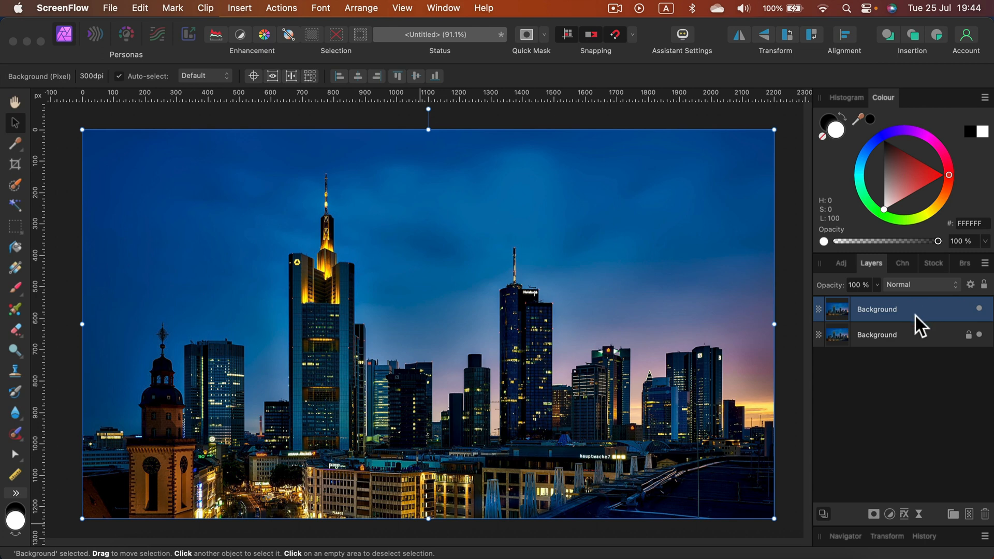
mouse_move(919, 322)
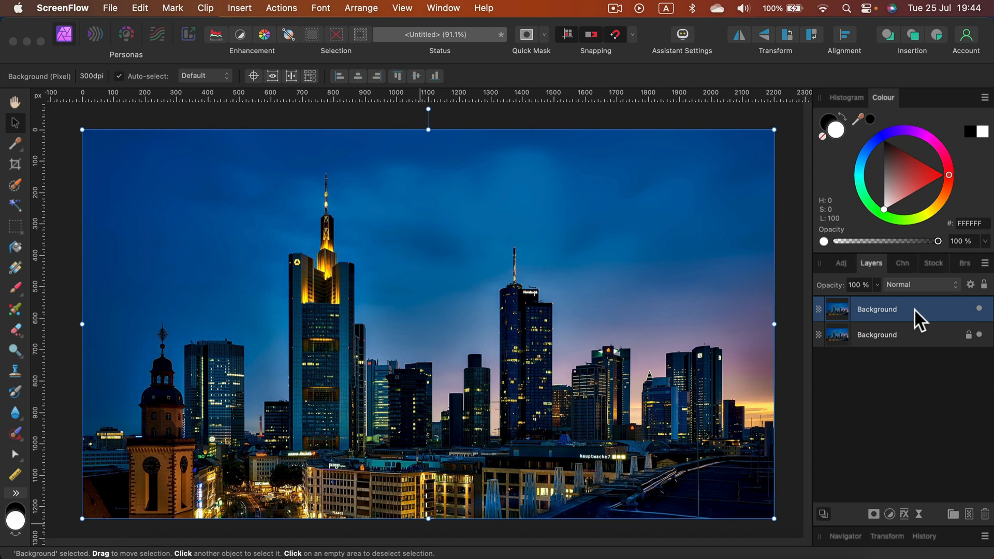
mouse_move(747, 299)
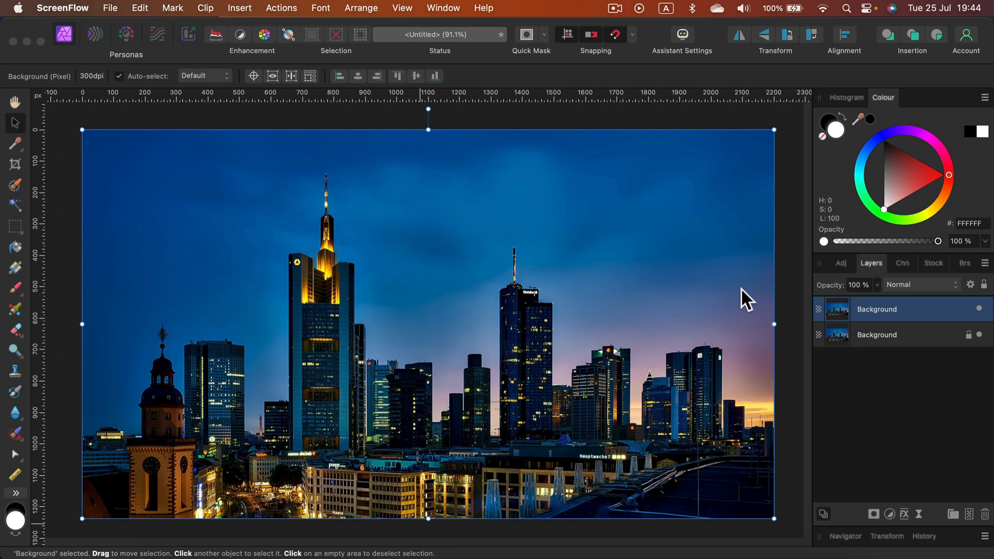
mouse_move(771, 185)
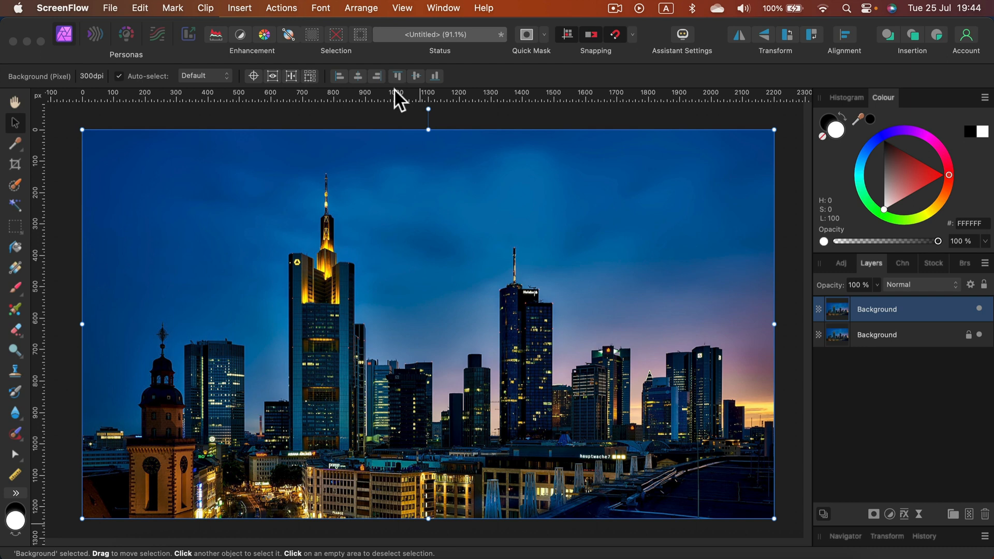
mouse_move(262, 20)
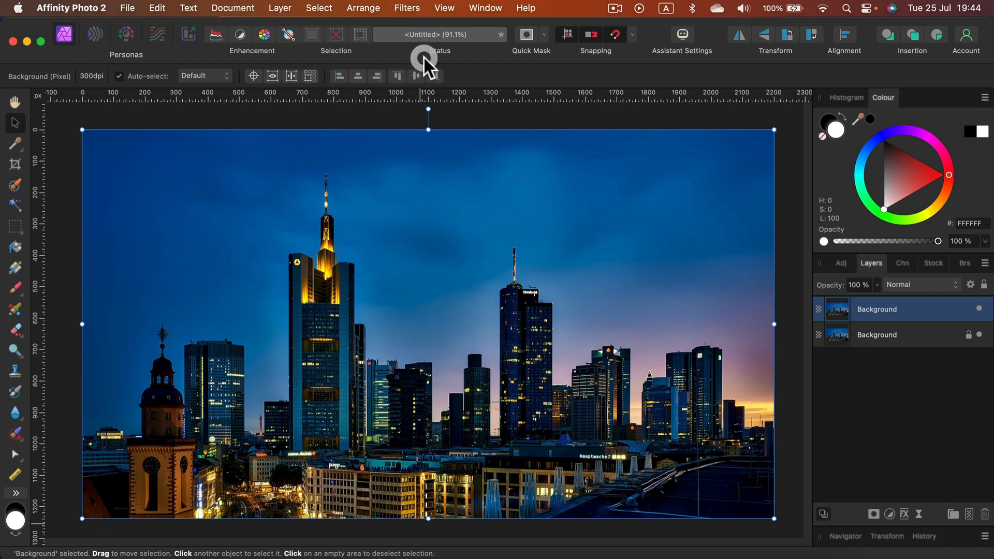
Step: Open the Filters menu to reach the Colours halftone filter
click(406, 8)
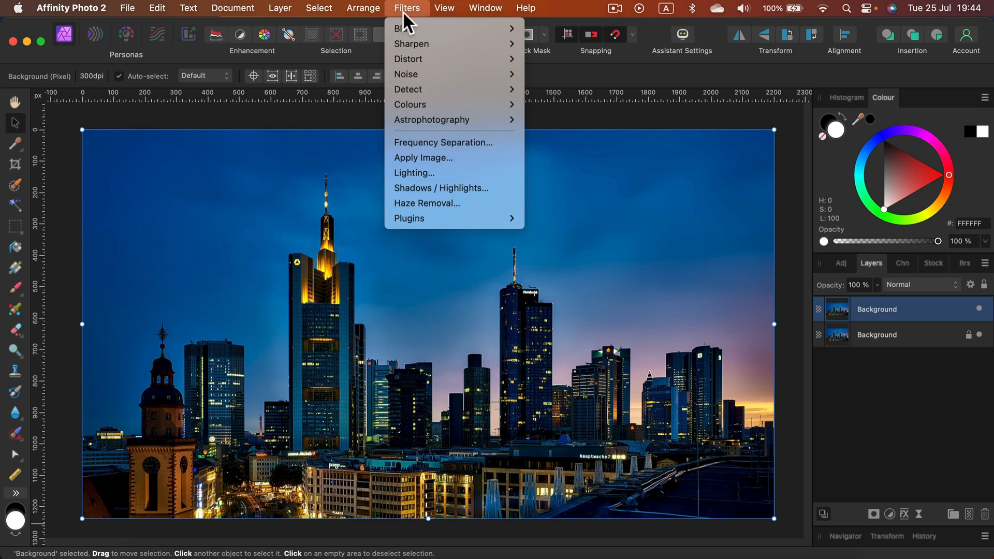
mouse_move(405, 74)
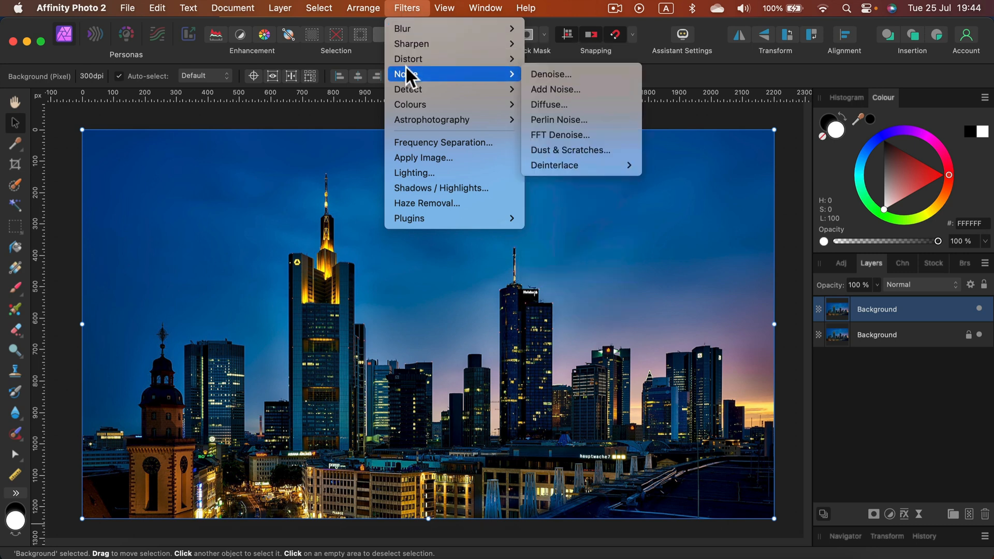
mouse_move(409, 59)
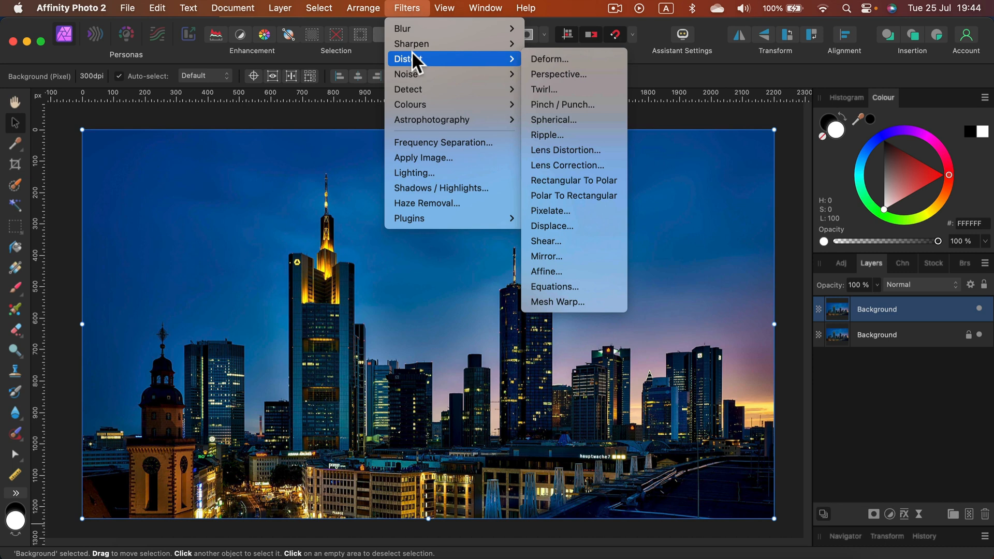
mouse_move(425, 84)
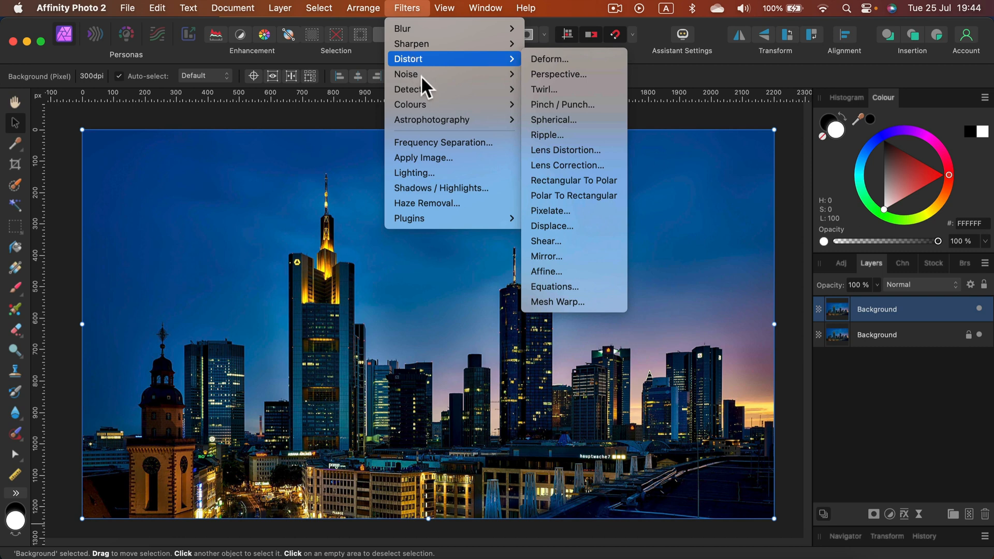
mouse_move(432, 104)
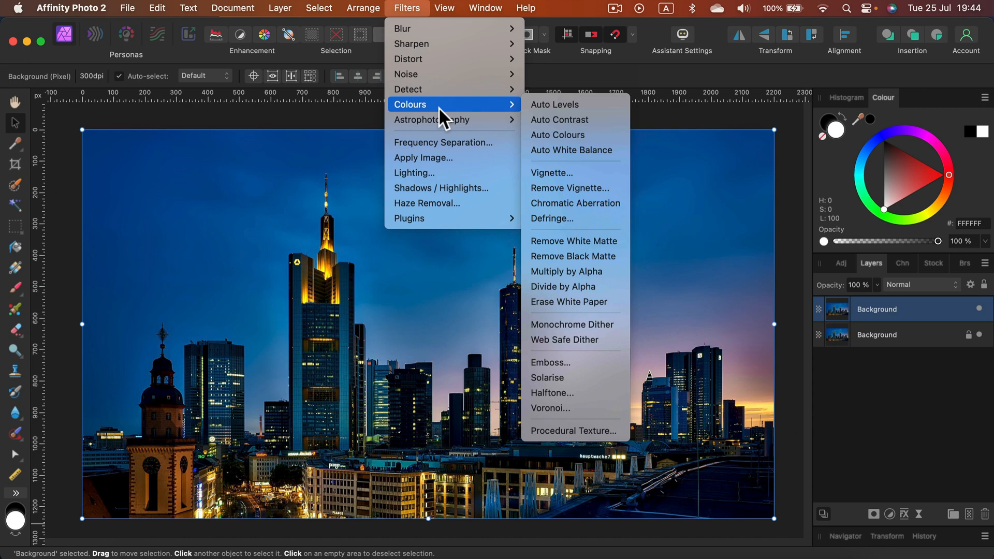
mouse_move(550, 392)
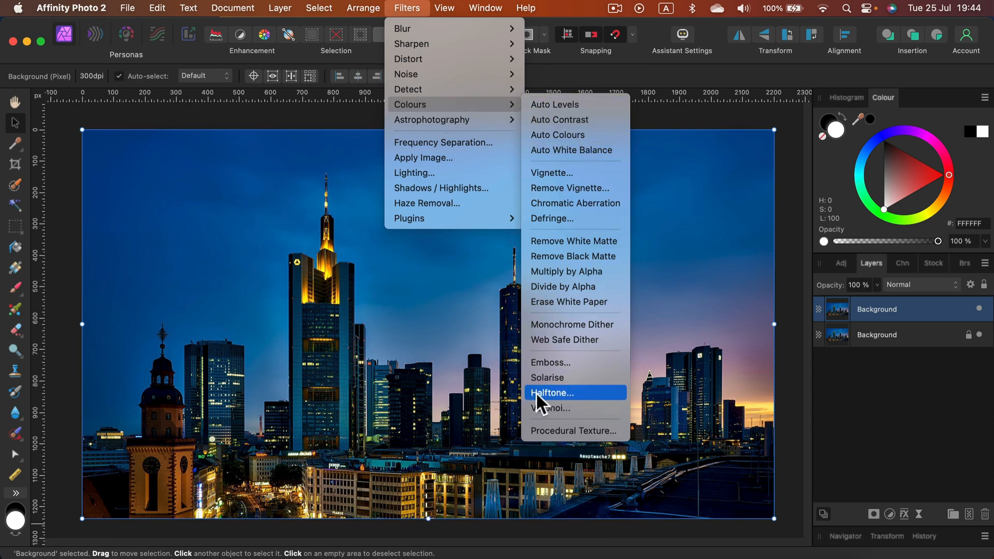
Step: Start a Halftone filter with a Line screen, moving its dialog aside
click(551, 392)
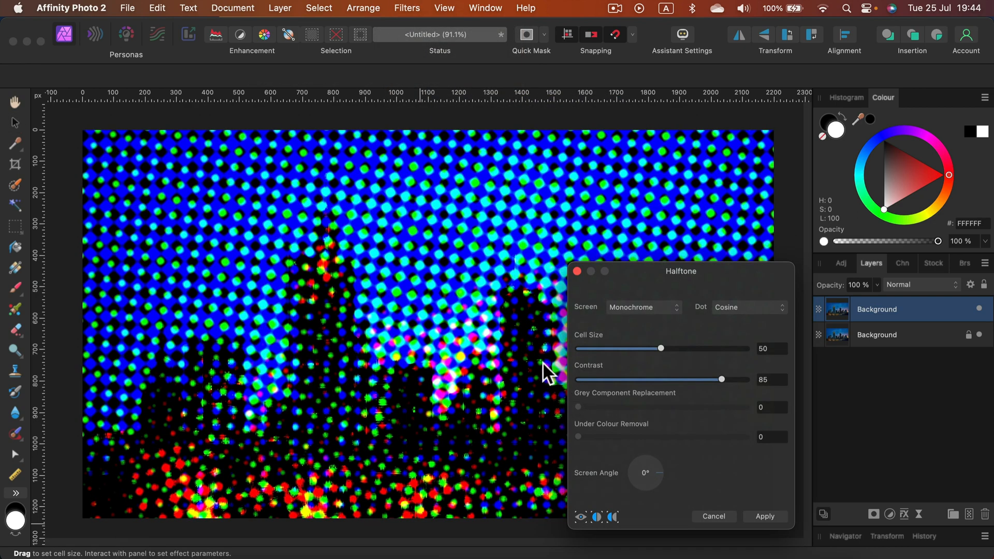
mouse_move(441, 229)
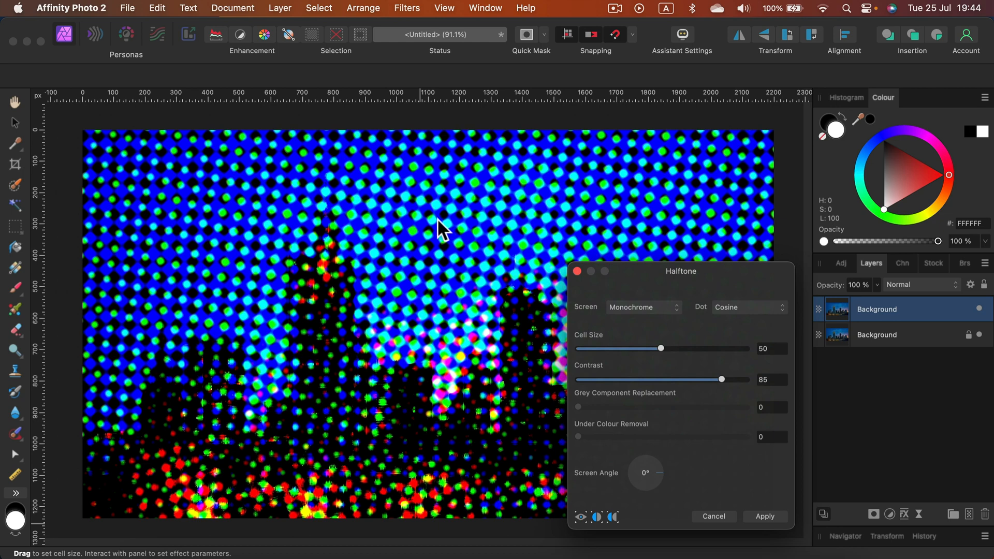
mouse_move(538, 206)
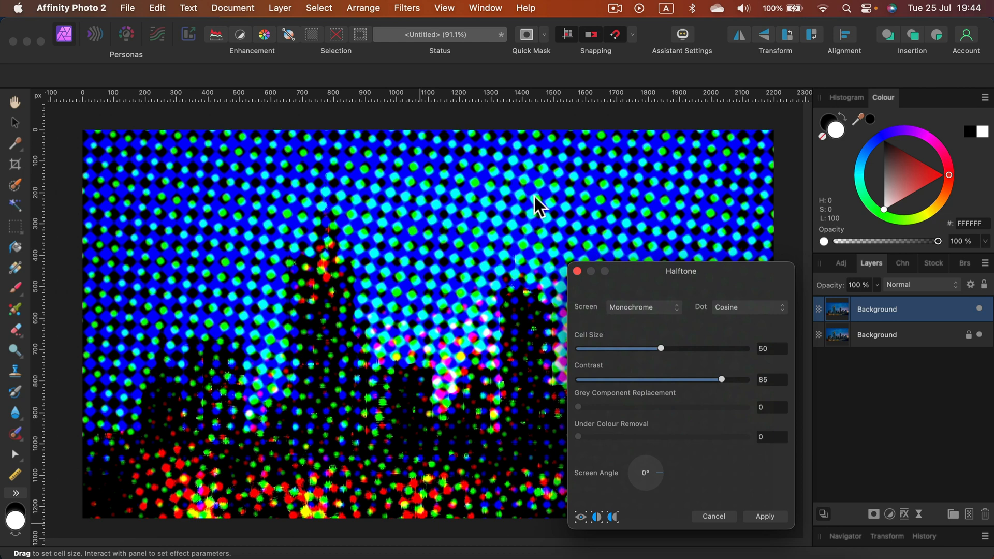
drag(681, 271, 670, 149)
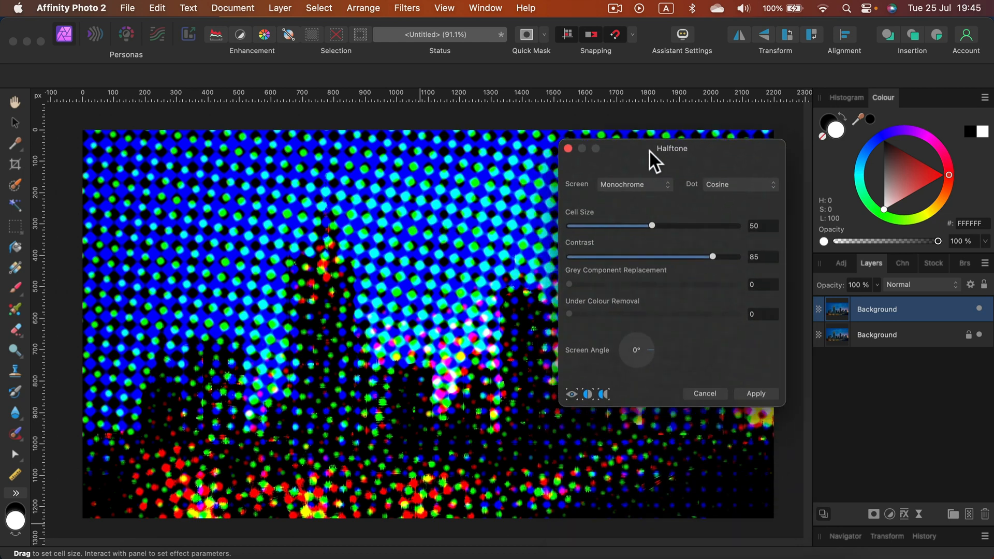
drag(671, 149, 715, 155)
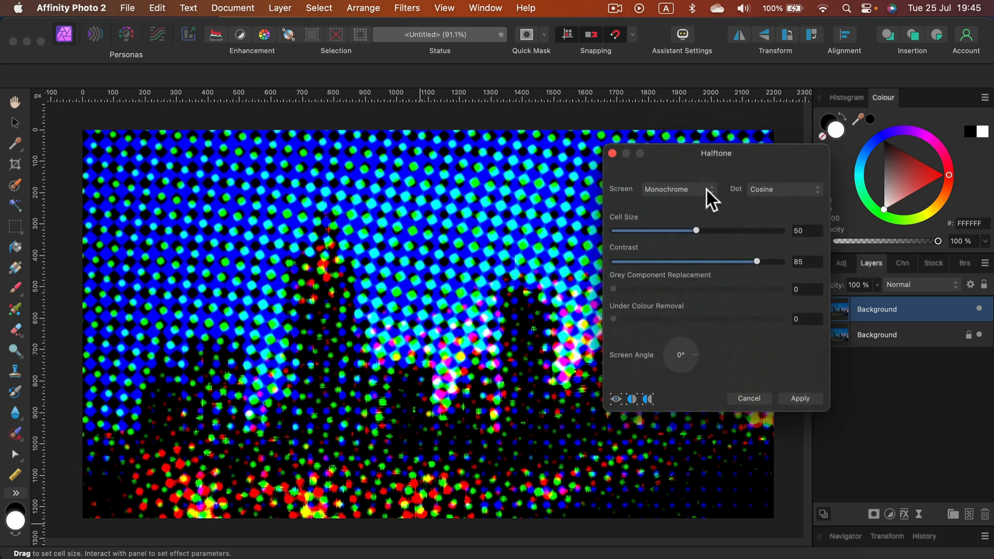
click(678, 189)
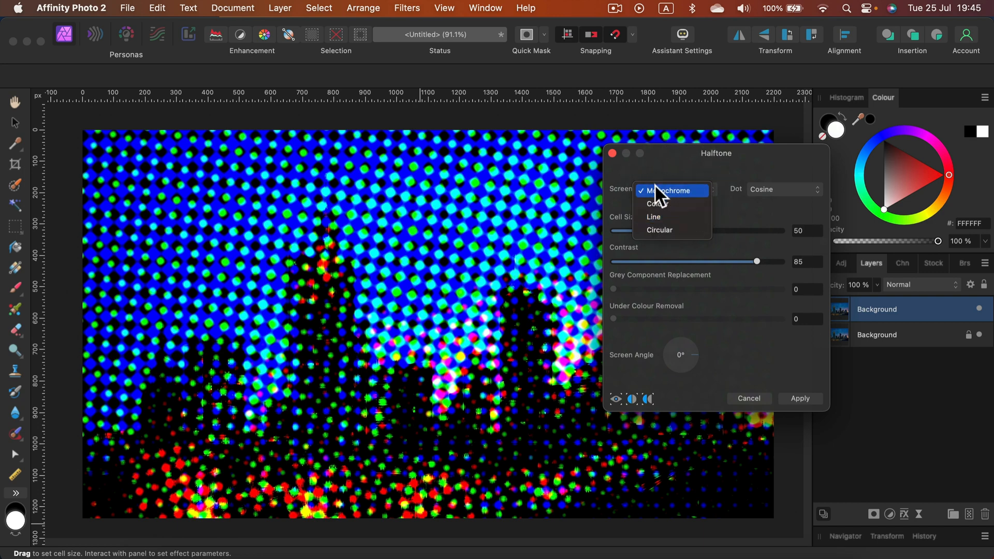
mouse_move(653, 218)
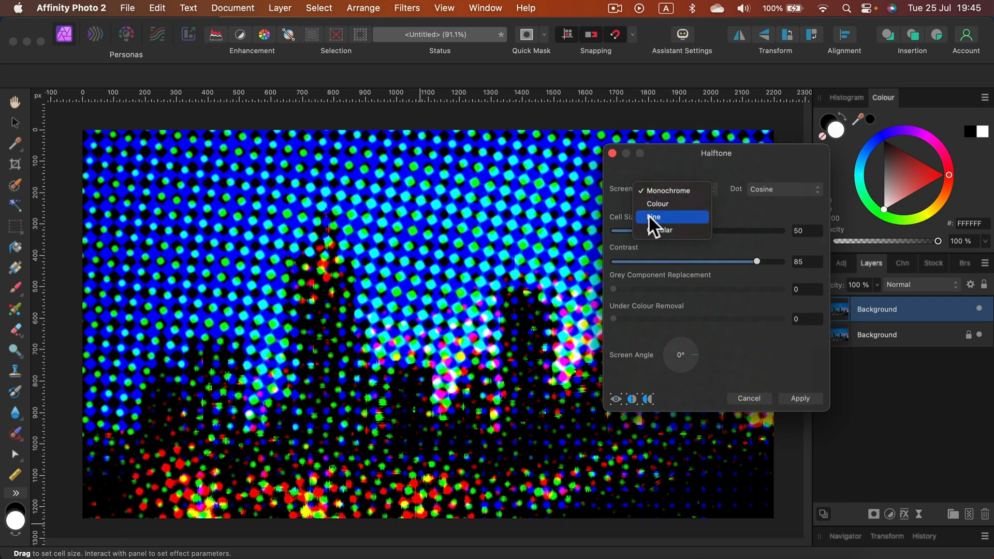
click(653, 217)
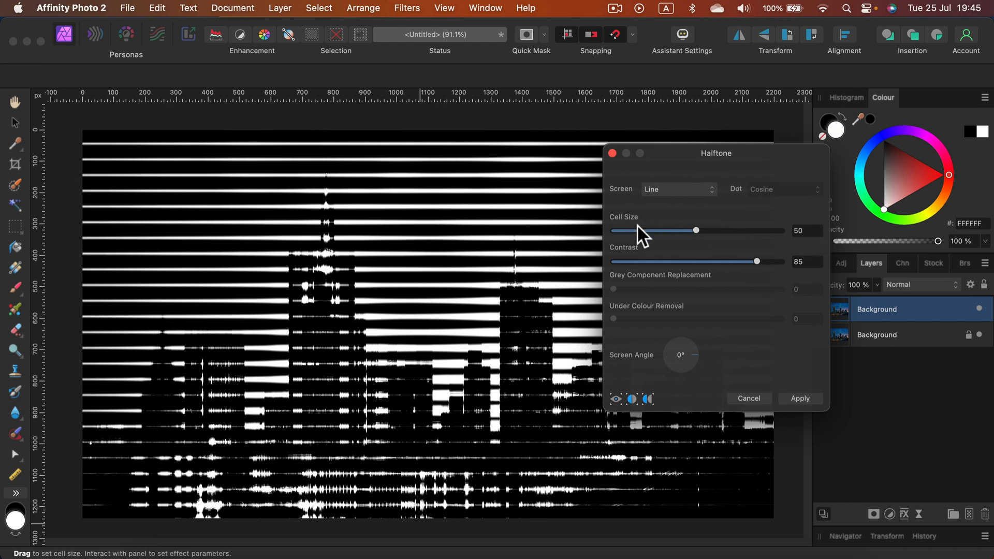
Step: Lower the halftone Cell Size to about 23.4 and Contrast to about 42.8
drag(694, 230, 683, 230)
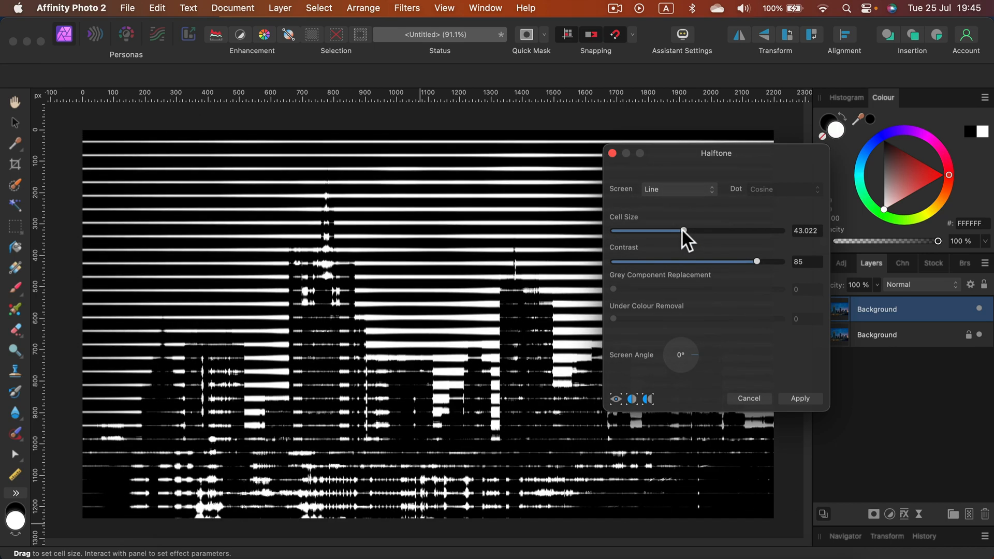
drag(683, 231, 649, 231)
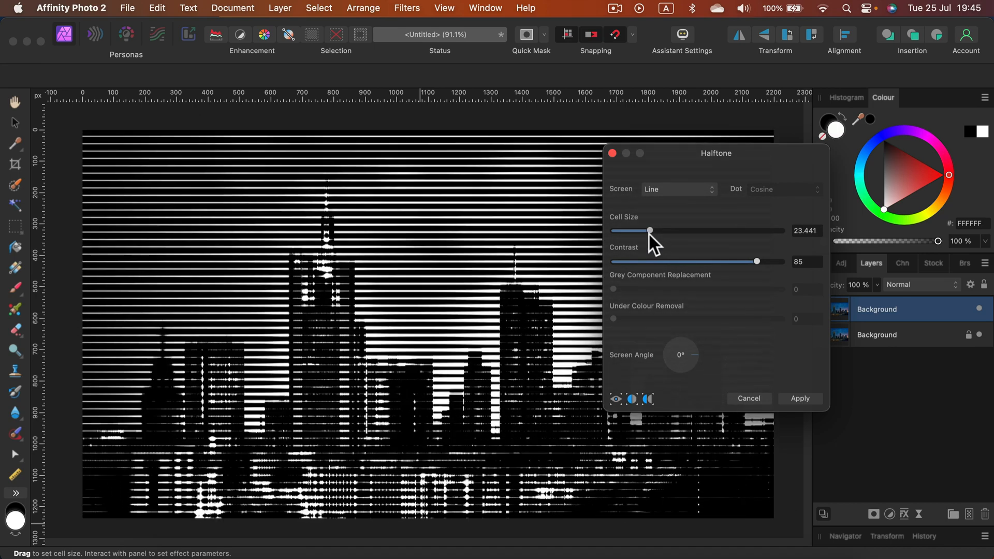
drag(756, 261, 726, 261)
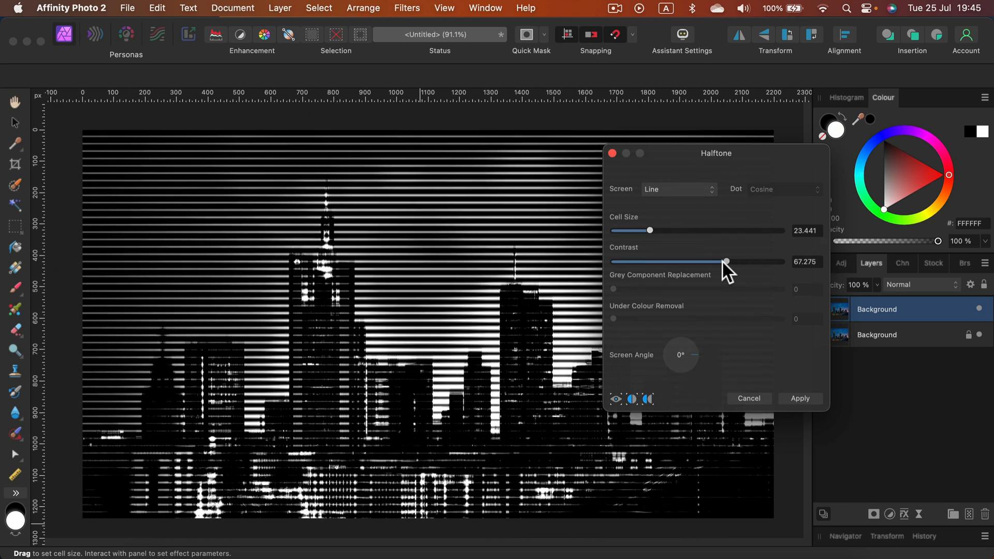
drag(726, 261, 706, 261)
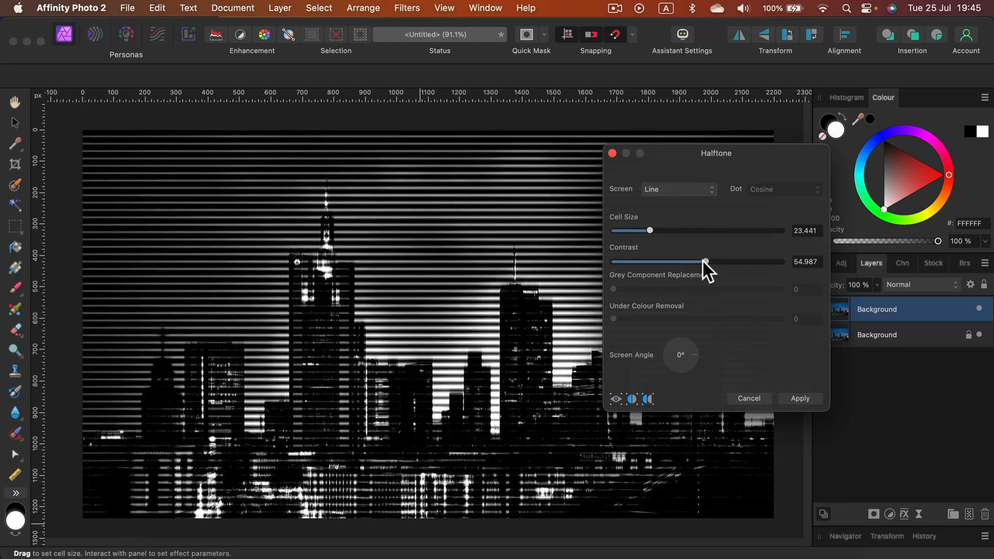
drag(706, 260, 684, 261)
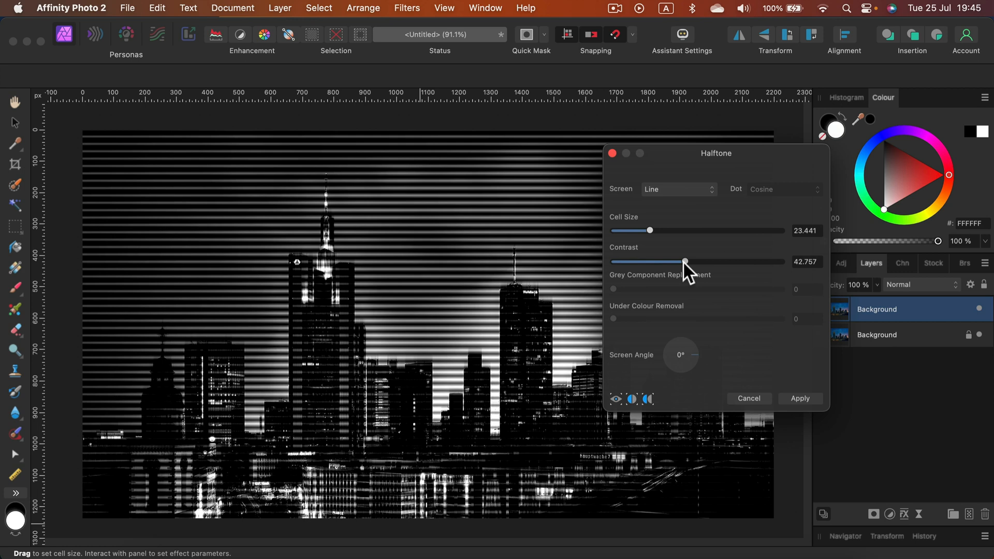
drag(716, 152, 788, 121)
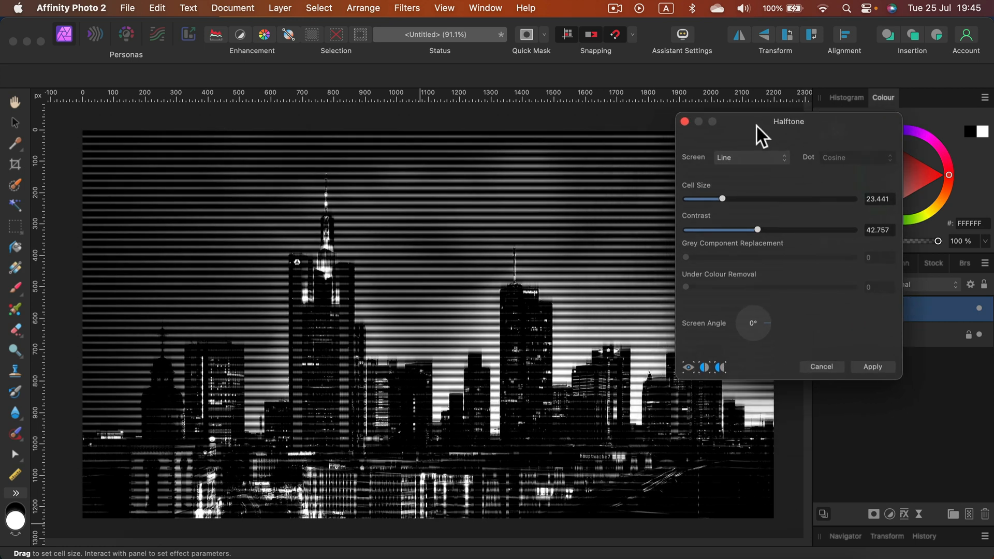
drag(788, 122, 646, 129)
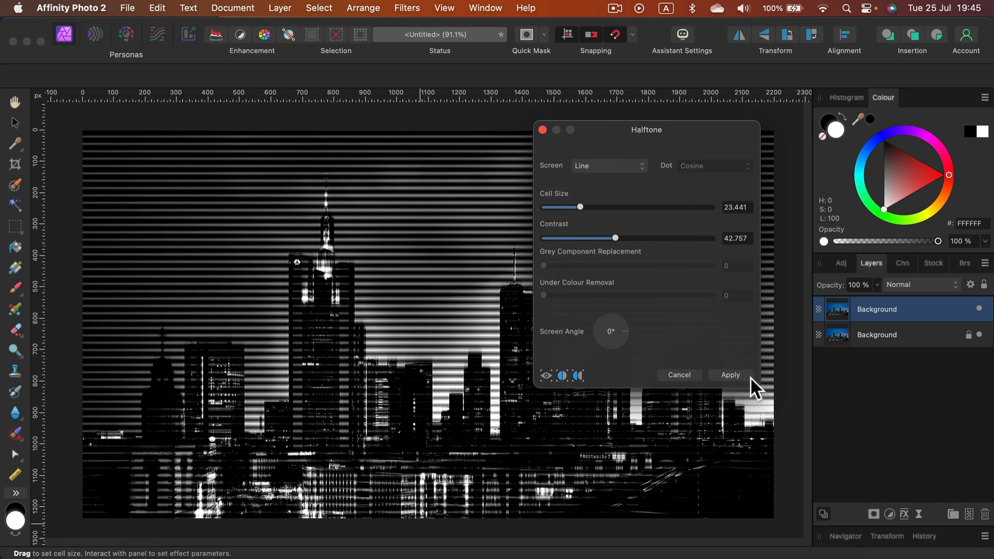
Step: Add Noise at 70% intensity to the line halftone skyline copy
click(729, 375)
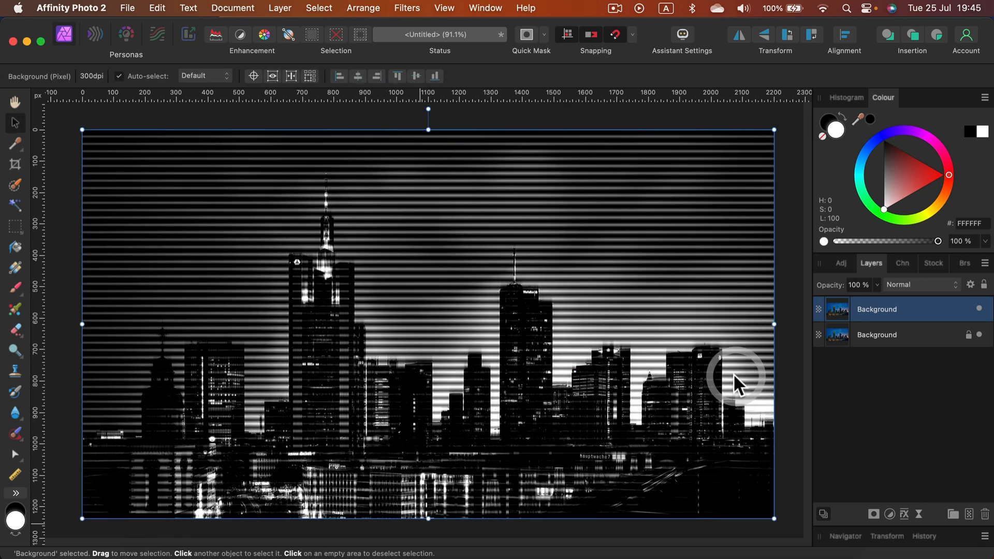
mouse_move(762, 285)
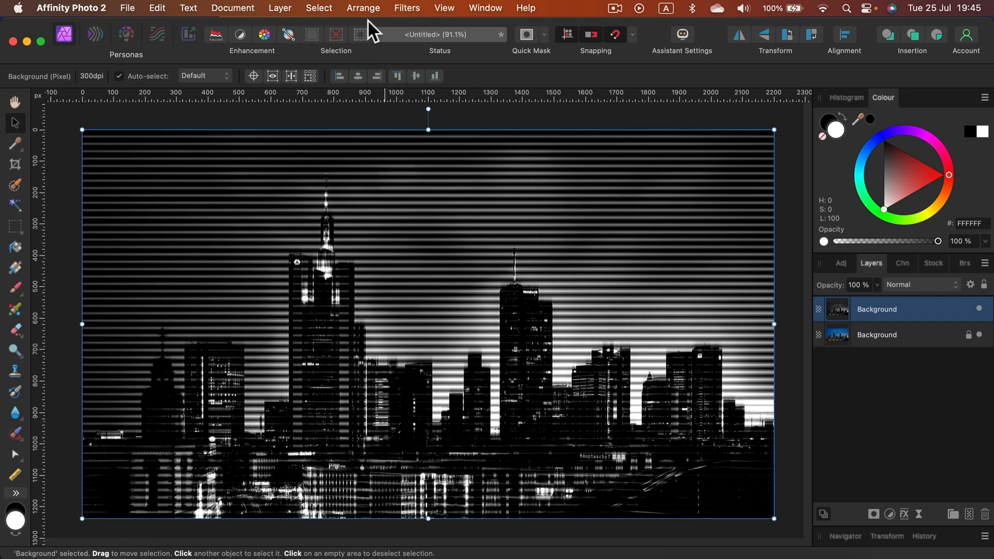
click(406, 9)
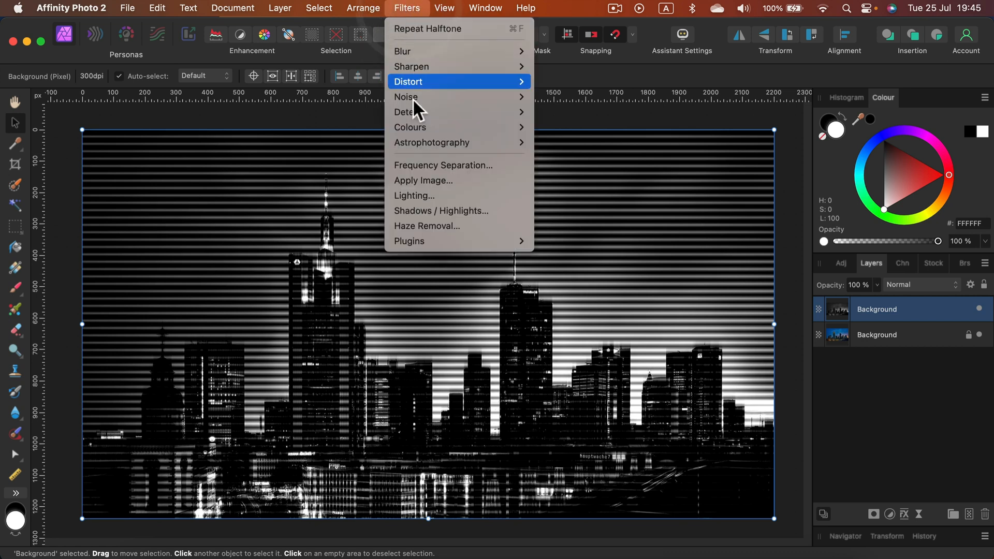
mouse_move(405, 97)
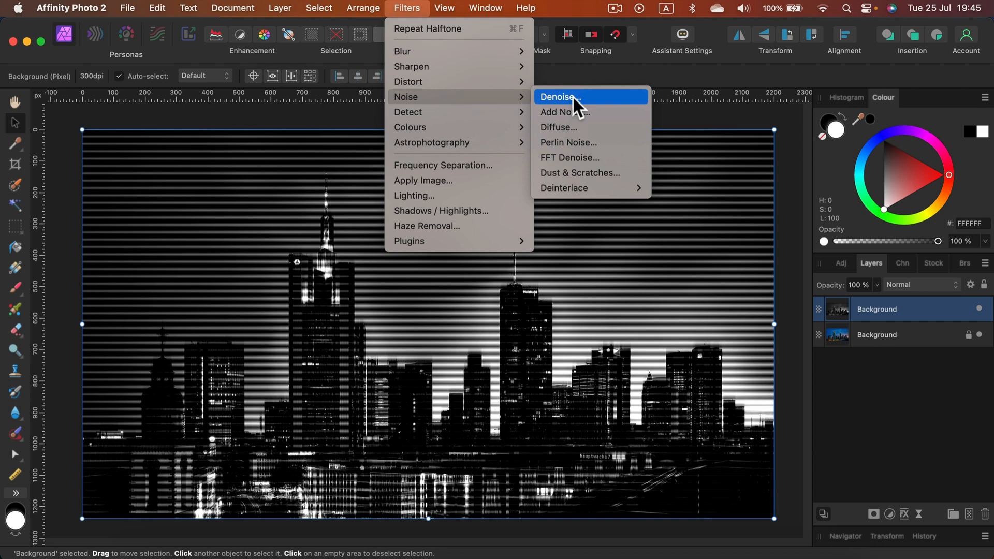
click(561, 112)
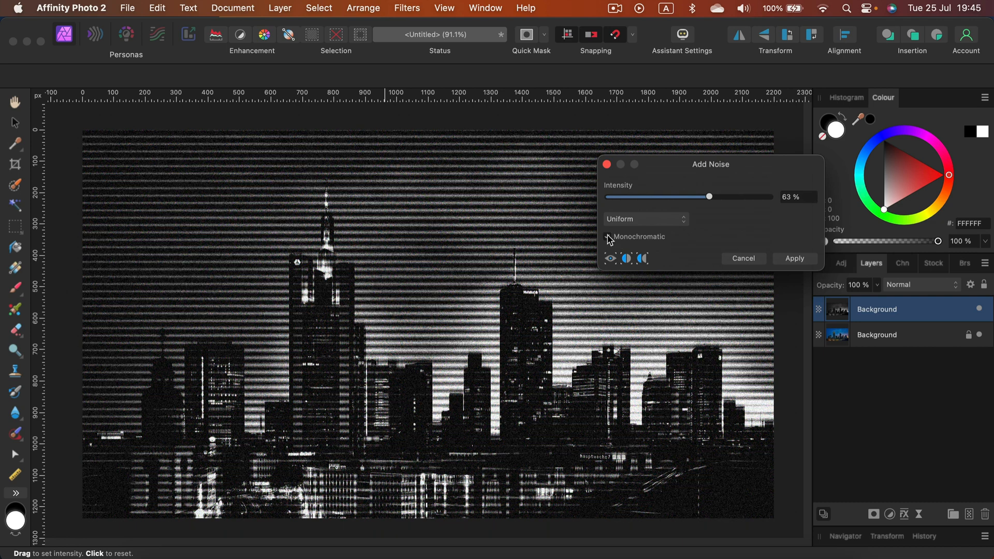
drag(709, 197, 718, 197)
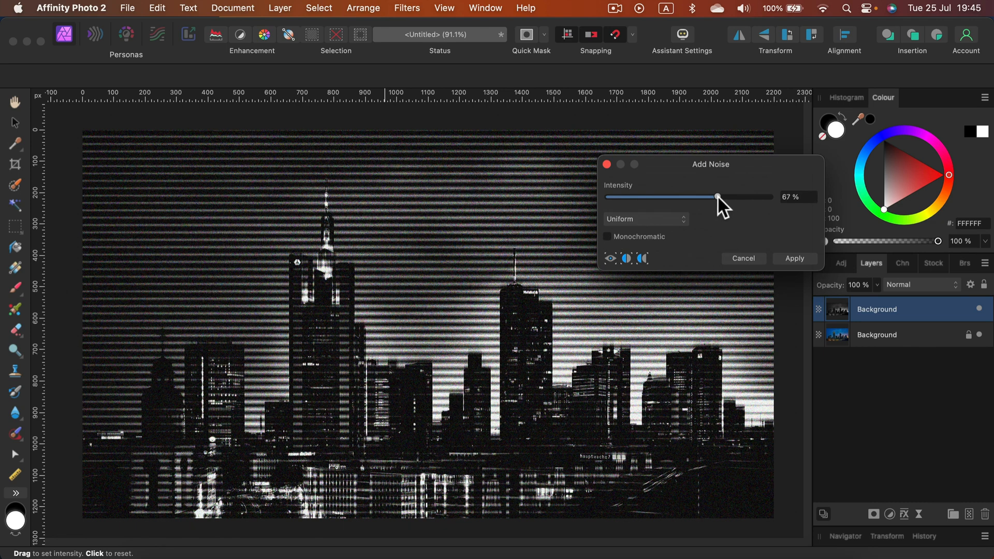
drag(715, 197, 721, 197)
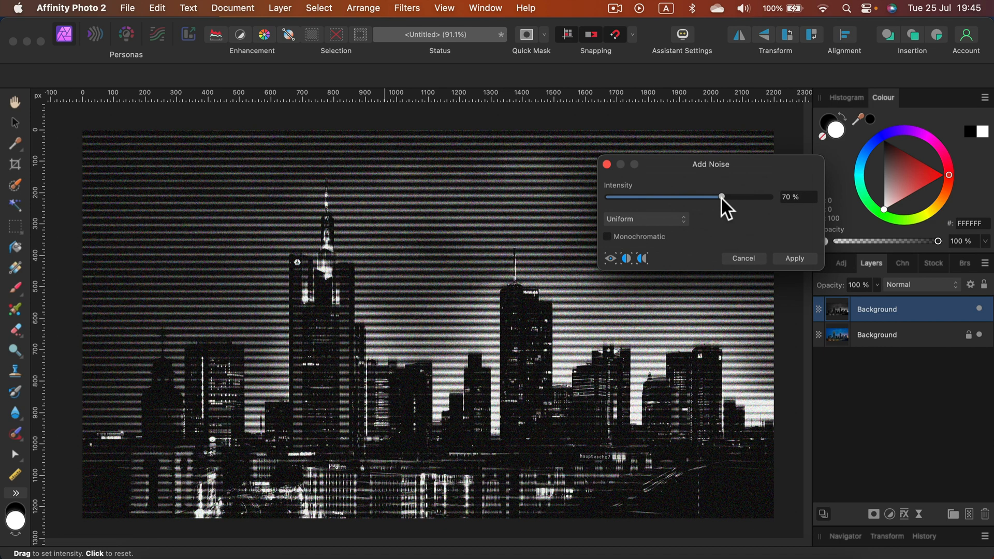
click(794, 257)
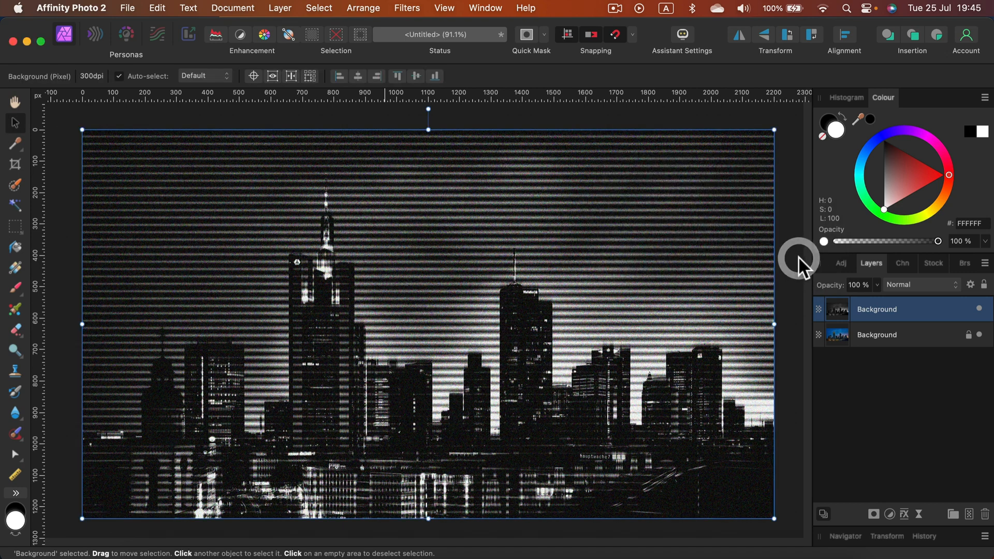
mouse_move(918, 339)
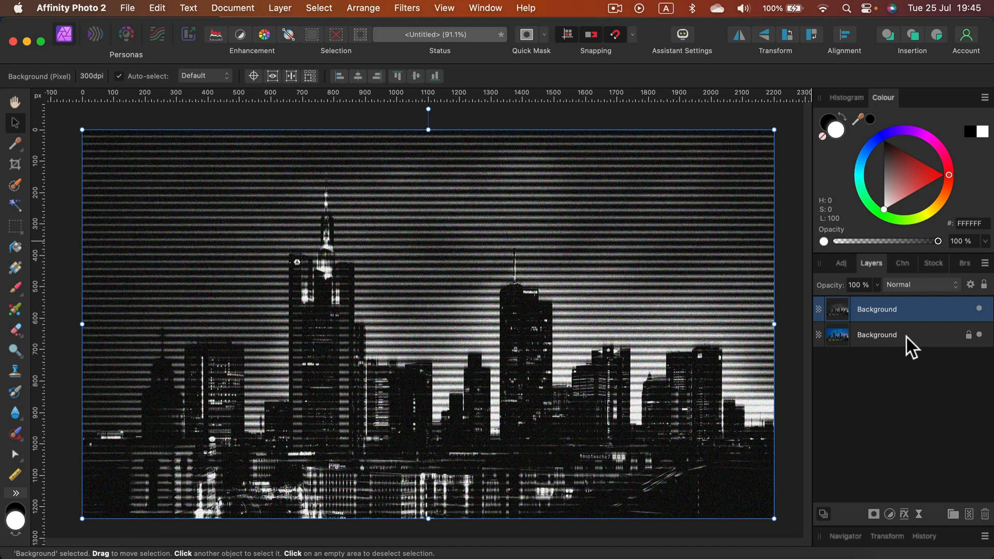
Step: Duplicate the original Background again and set the halftone layer to 50% opacity
right_click(876, 335)
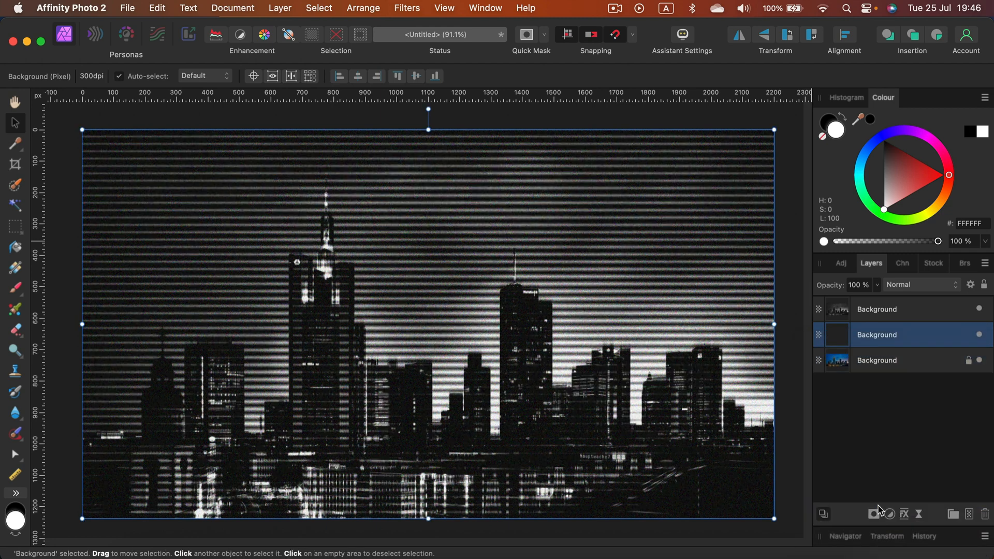
click(876, 309)
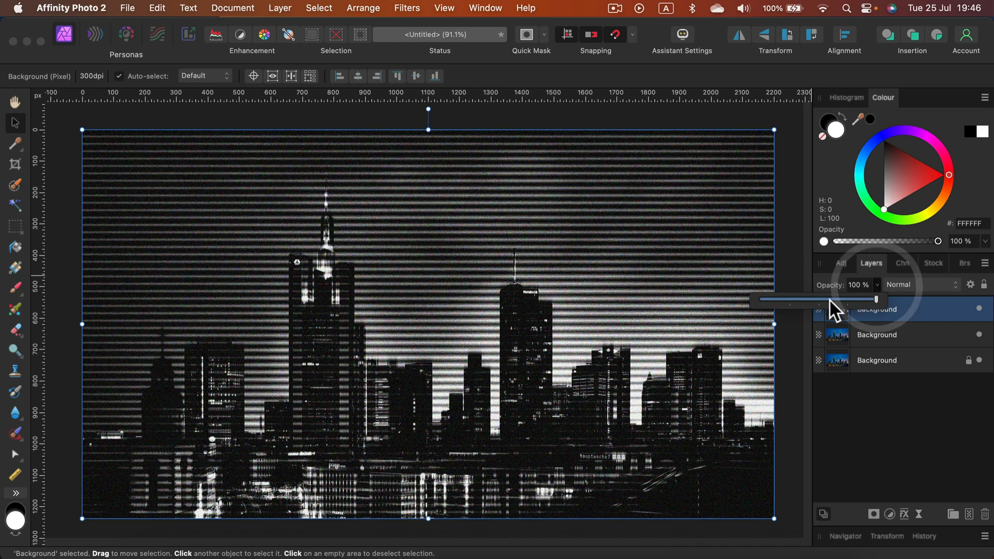
drag(894, 299, 817, 299)
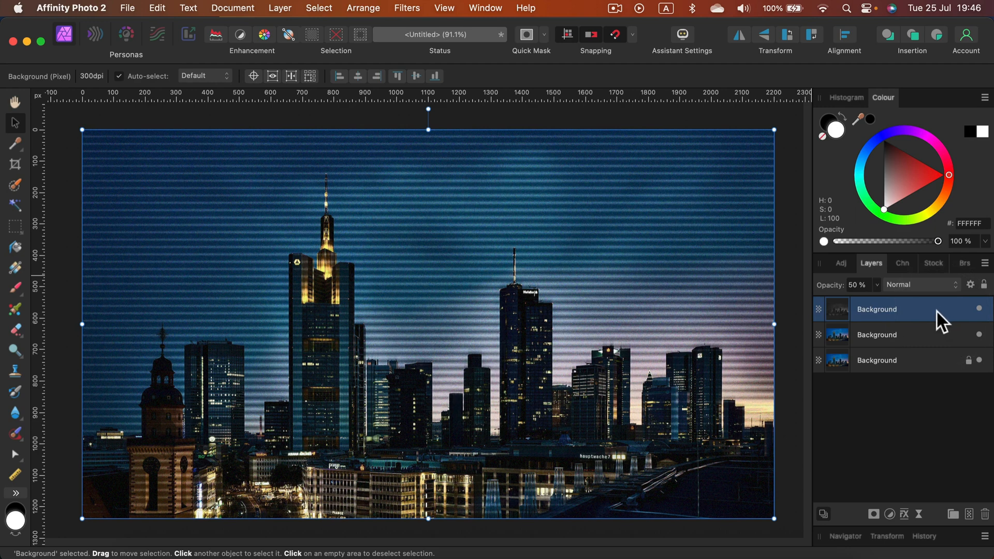
Step: Merge Visible from the top layer's context menu into a new pixel layer
right_click(876, 308)
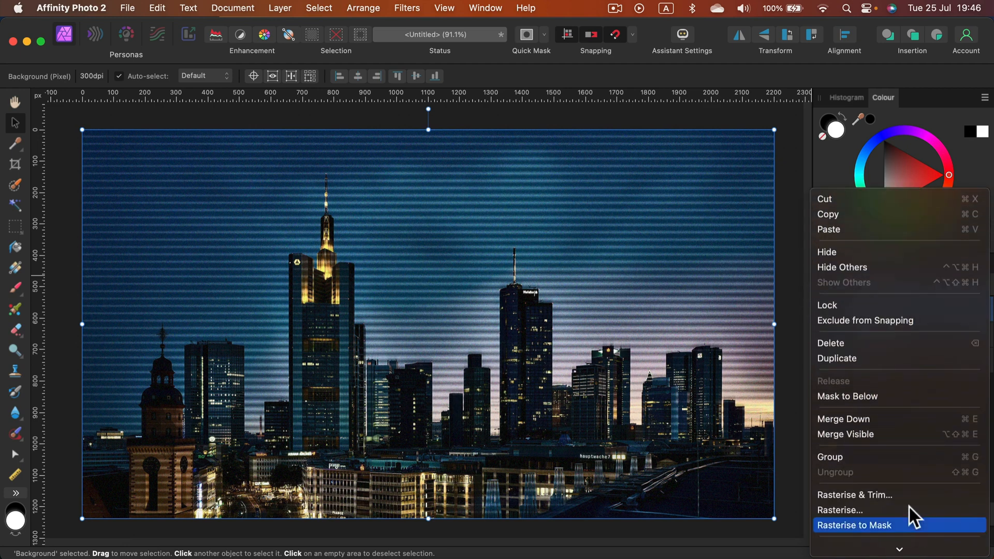
mouse_move(875, 434)
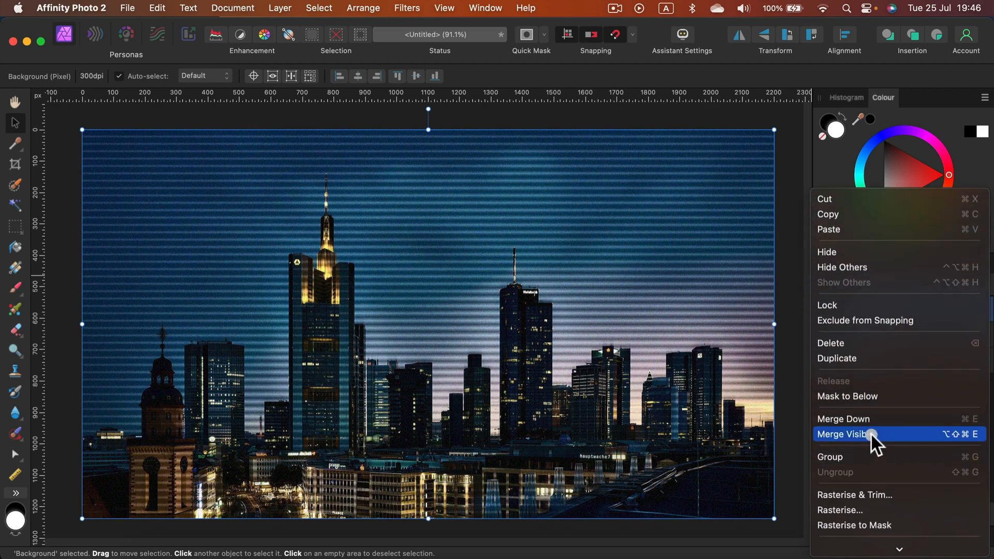
click(847, 434)
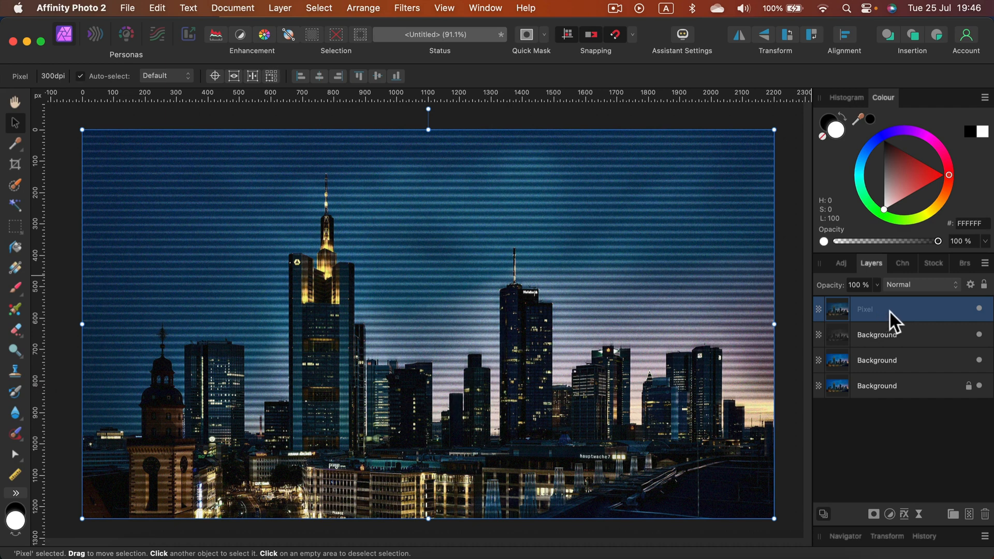
mouse_move(530, 236)
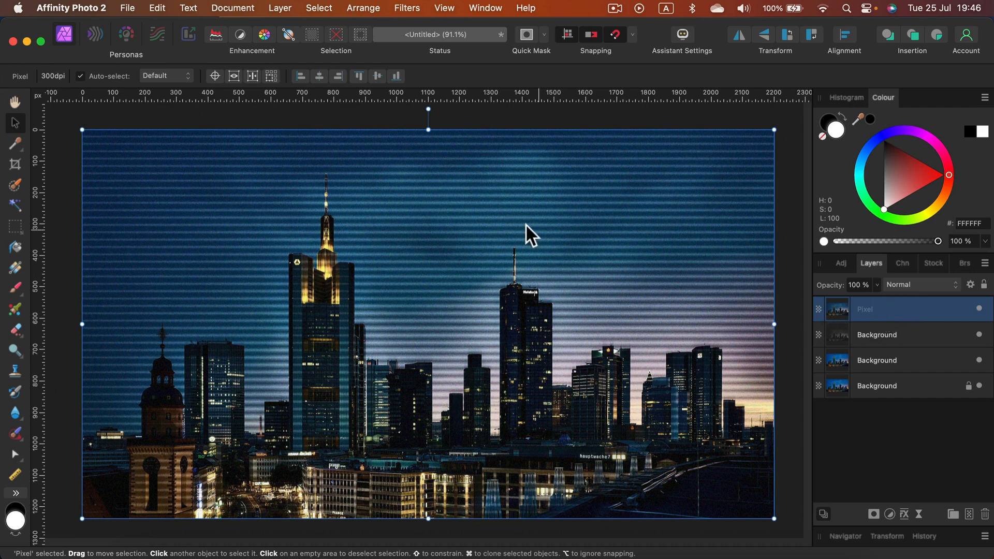
mouse_move(327, 396)
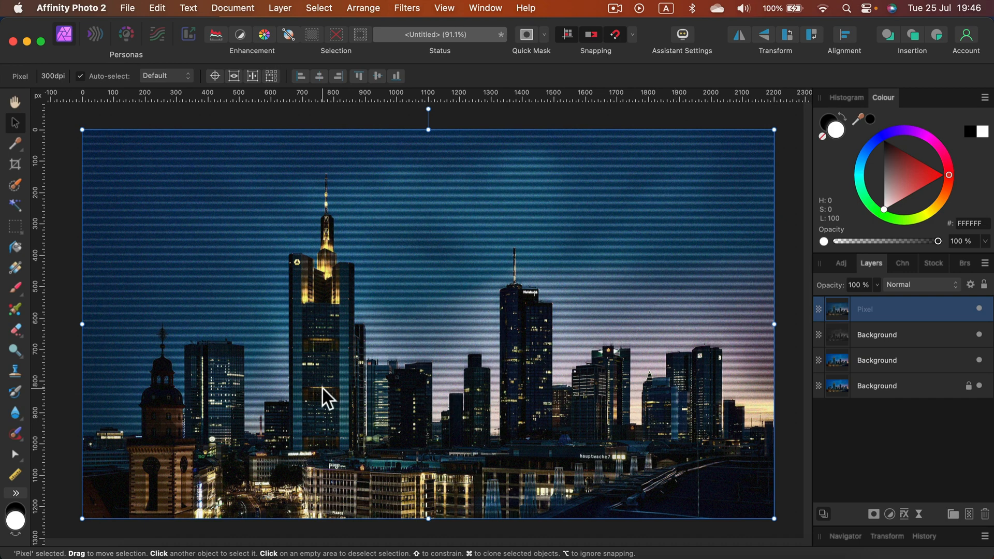
mouse_move(320, 380)
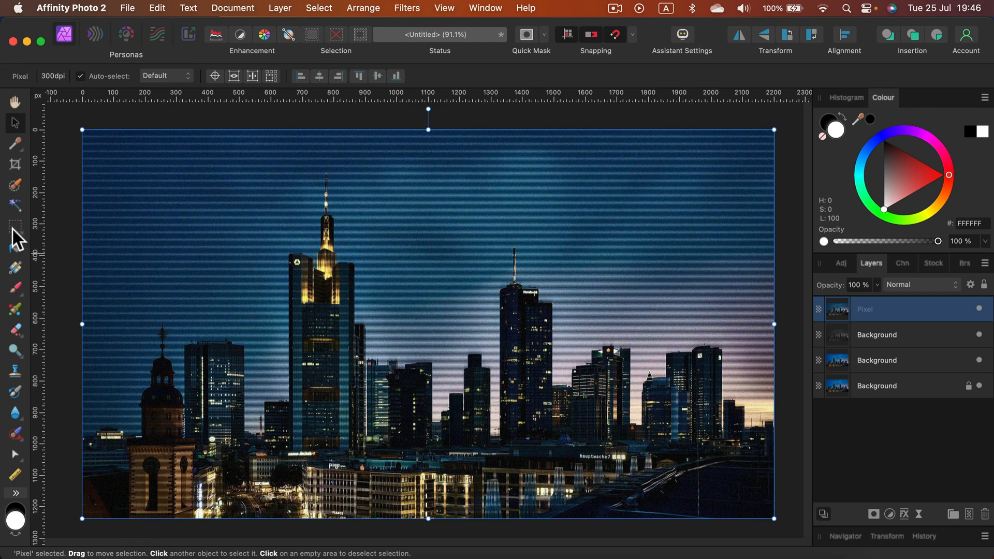
Step: Shift rectangular sky strips selected with the Rectangular Marquee Tool into offset glitch blocks
click(15, 226)
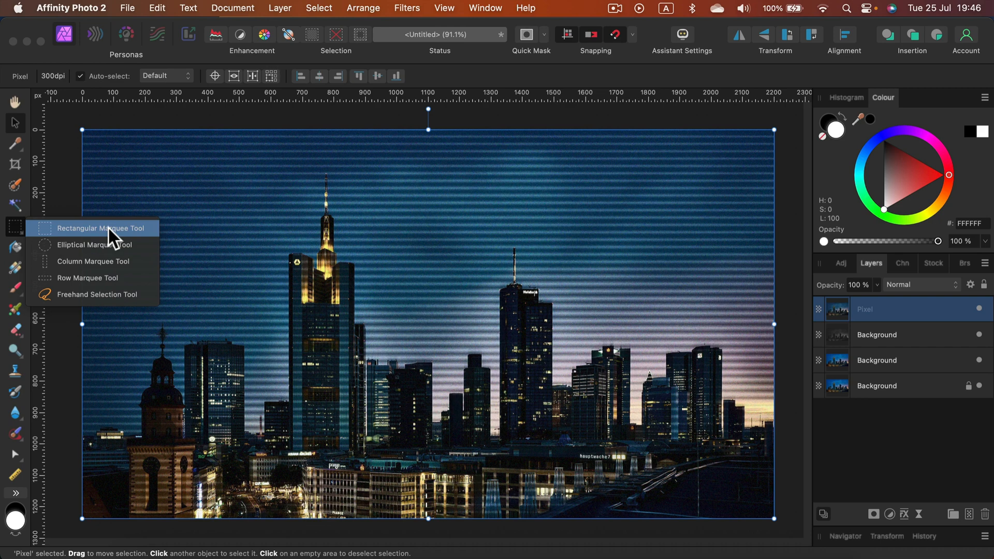
click(100, 228)
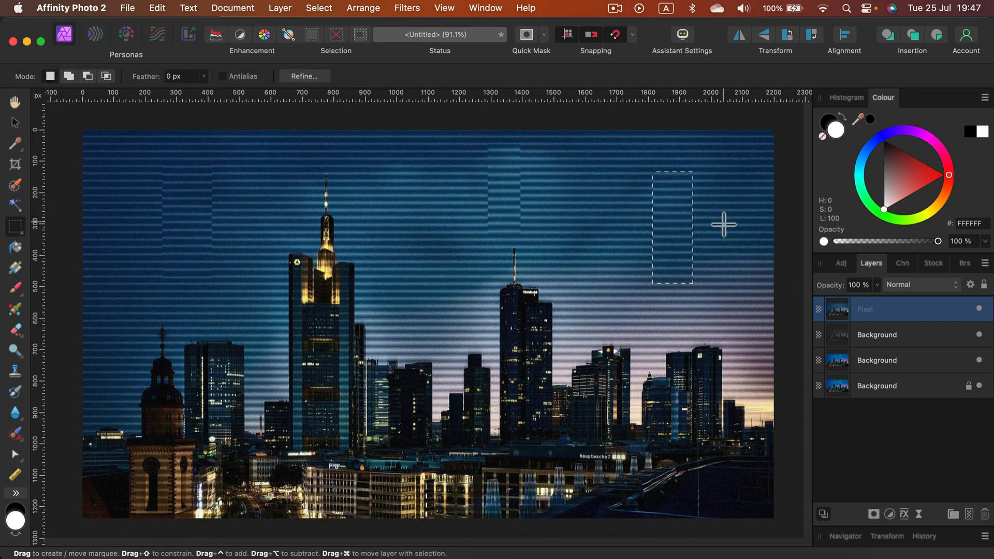
drag(673, 225, 739, 282)
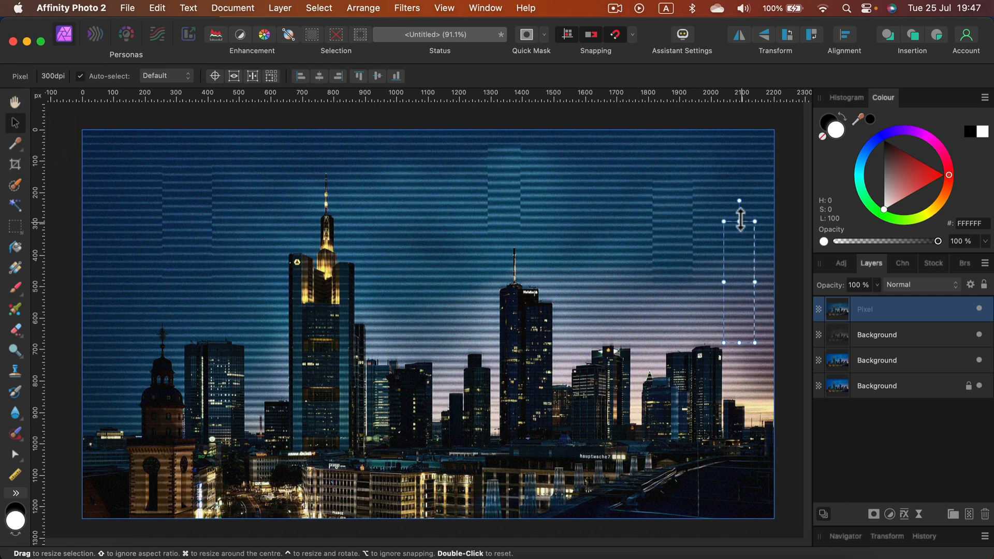
click(14, 227)
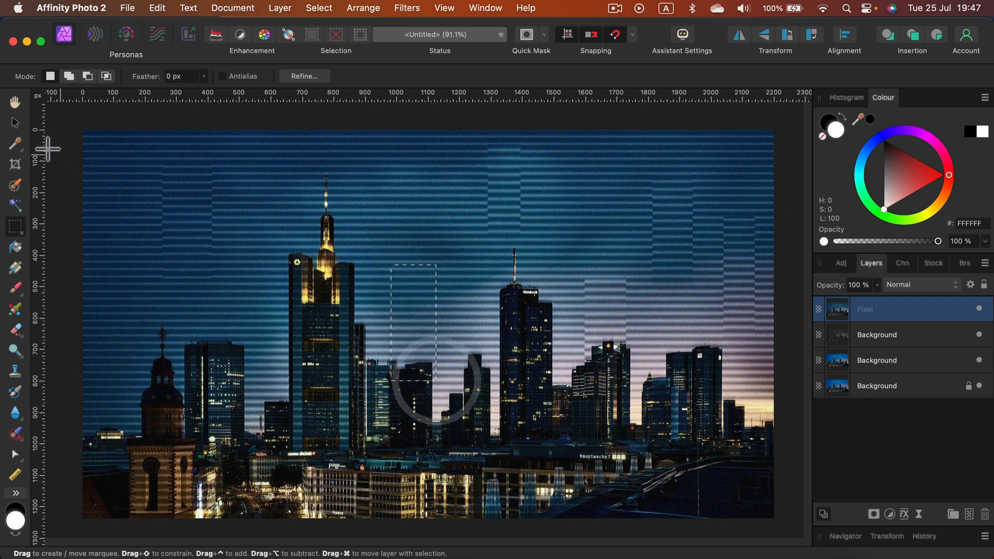
click(14, 123)
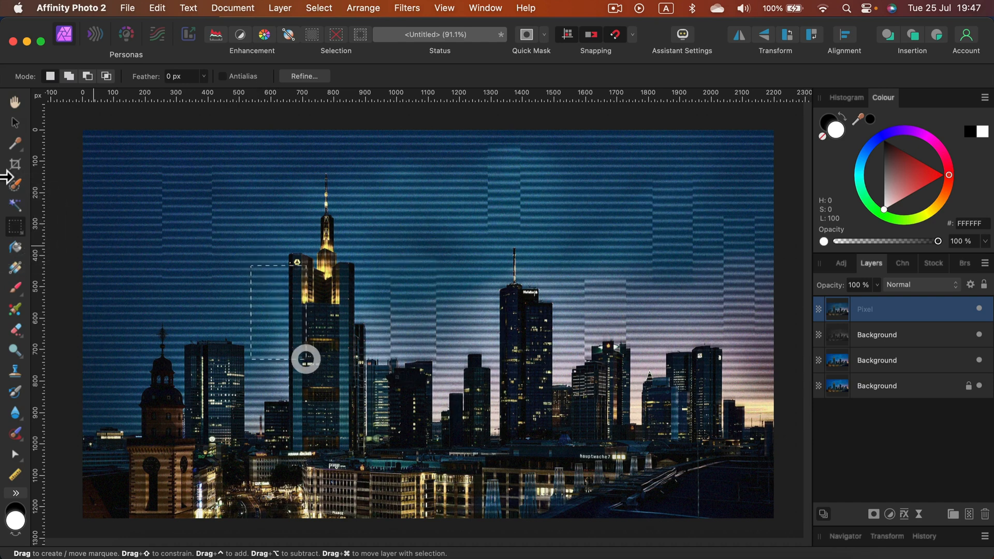
click(14, 123)
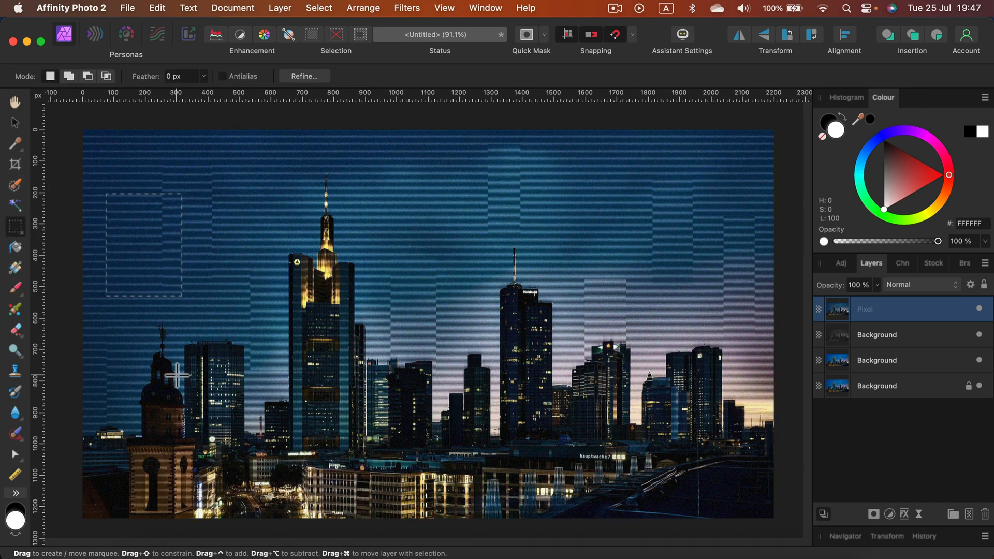
click(14, 124)
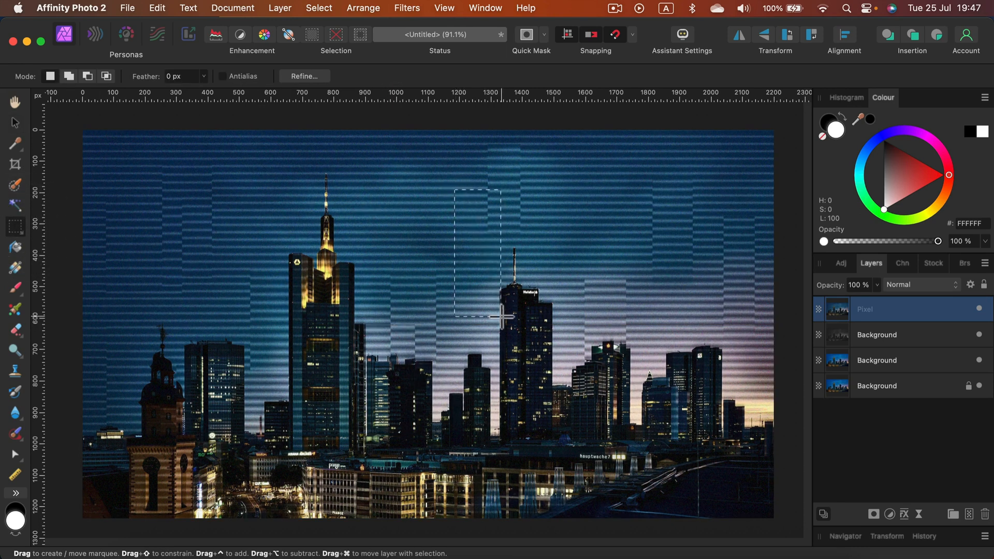
click(14, 121)
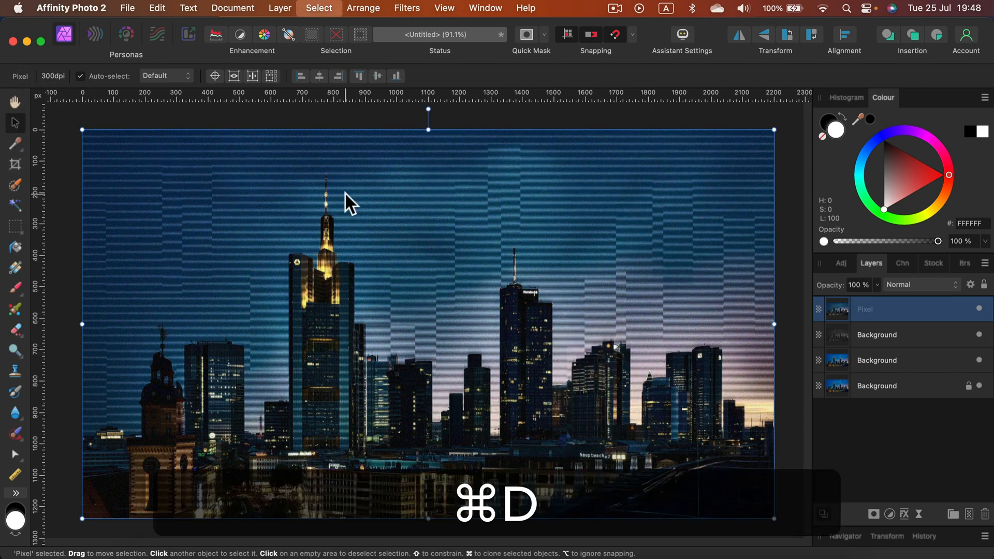
Step: Deselect with Cmd+D and open Filters > Distort > Shear on the merged layer
key(cmd+d)
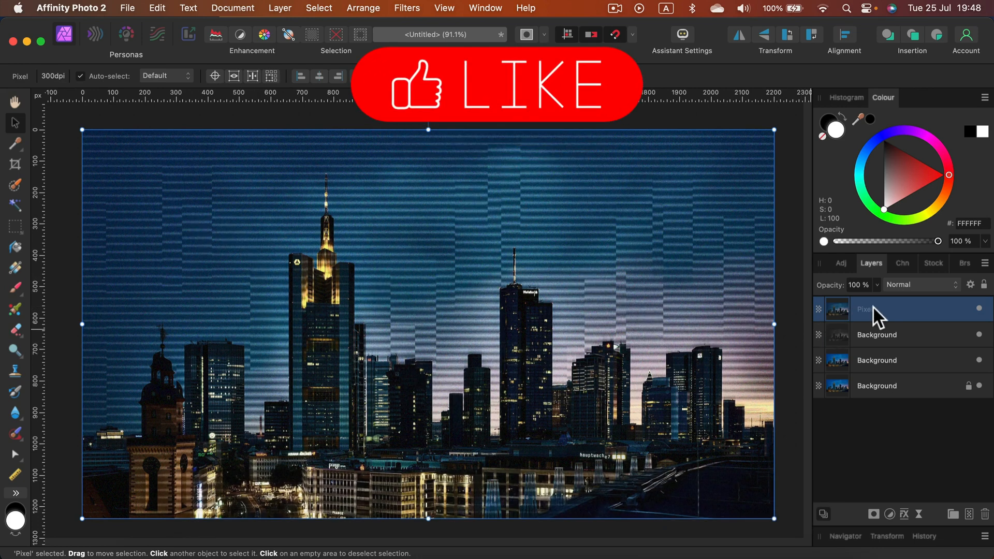
mouse_move(915, 318)
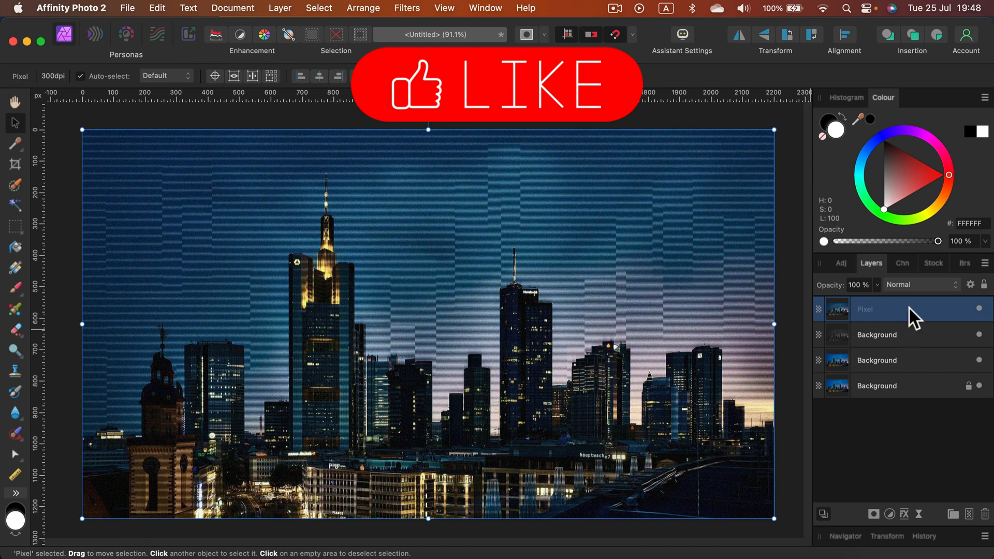
mouse_move(510, 246)
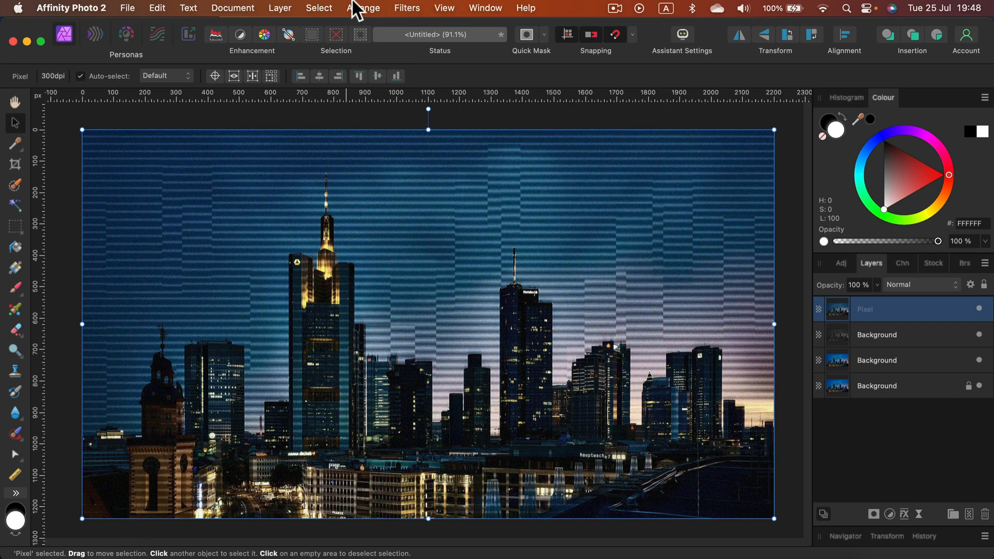
mouse_move(379, 84)
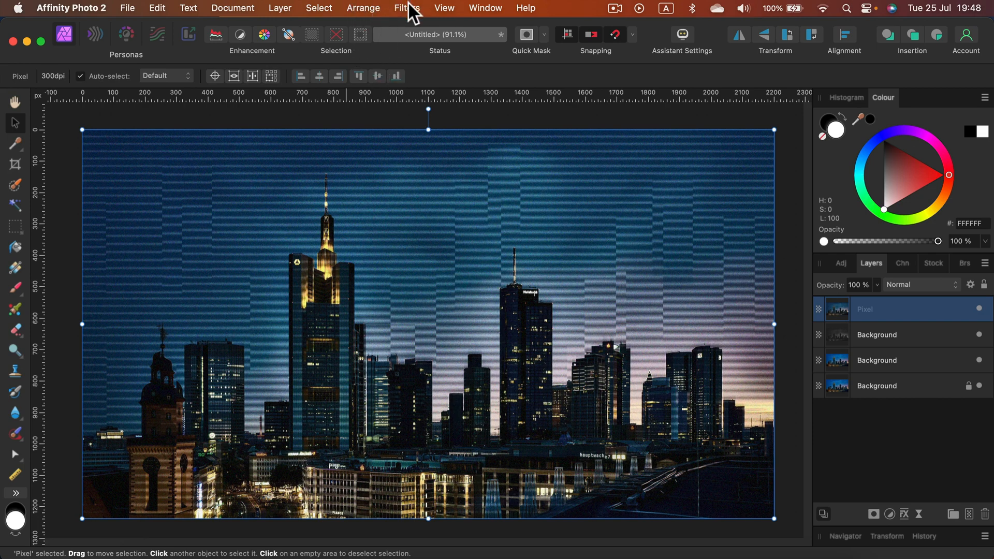
click(405, 8)
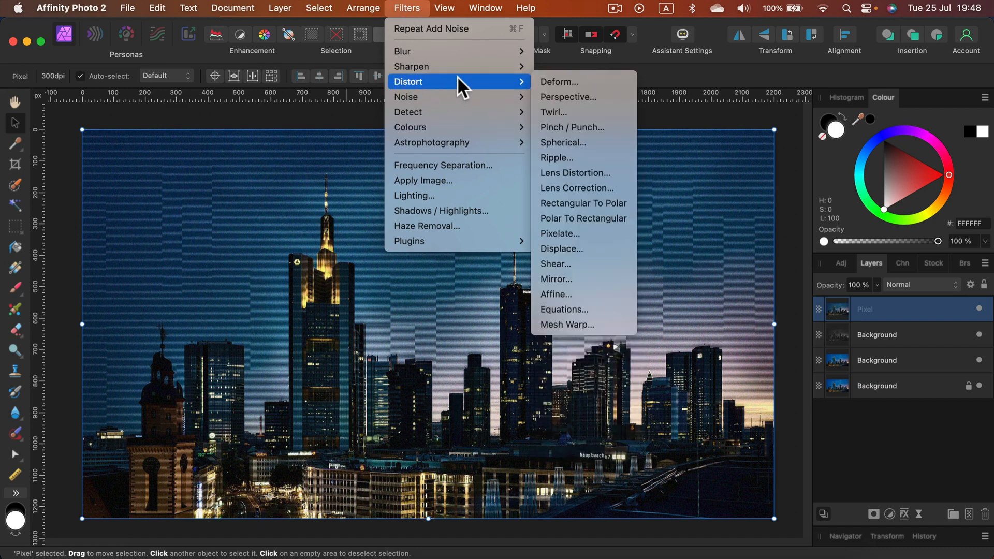
mouse_move(579, 96)
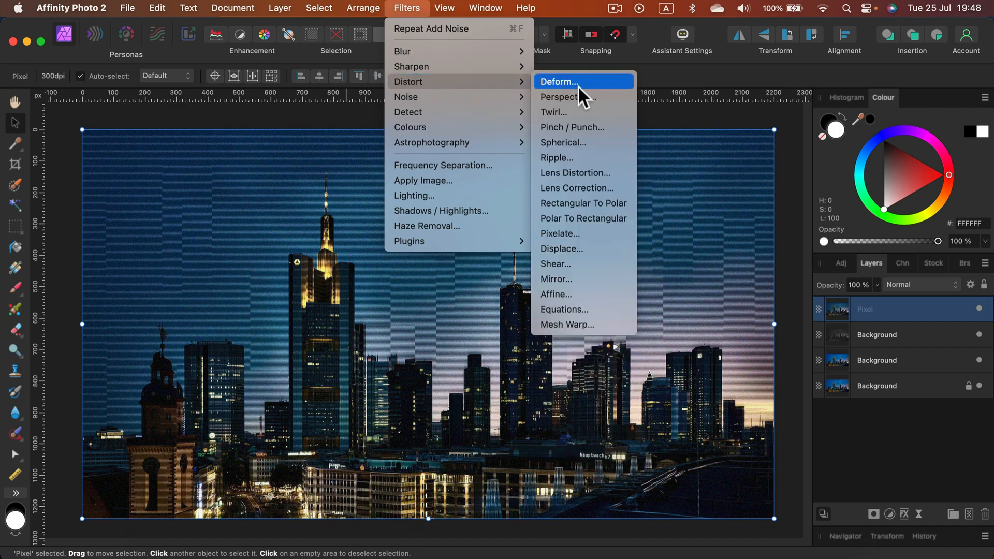
mouse_move(572, 264)
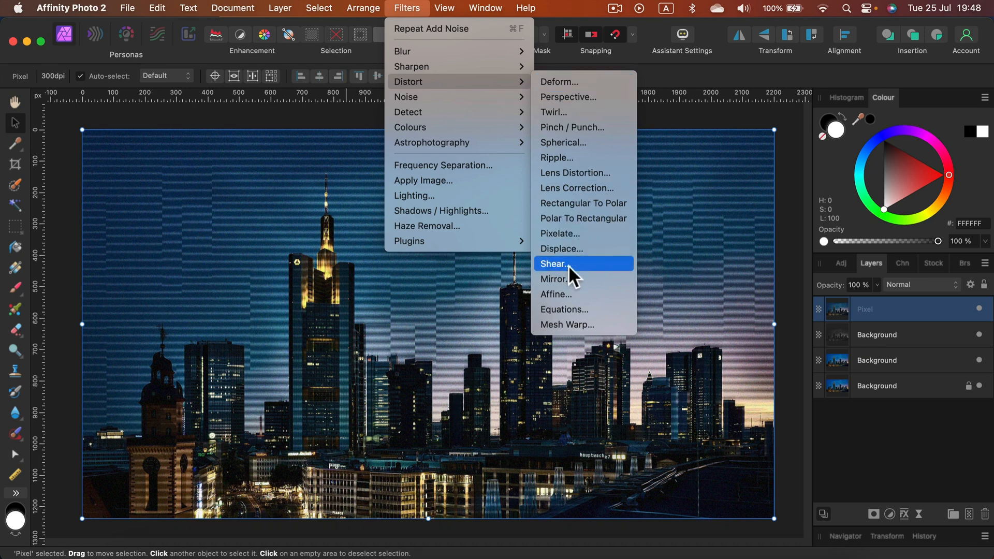
click(553, 262)
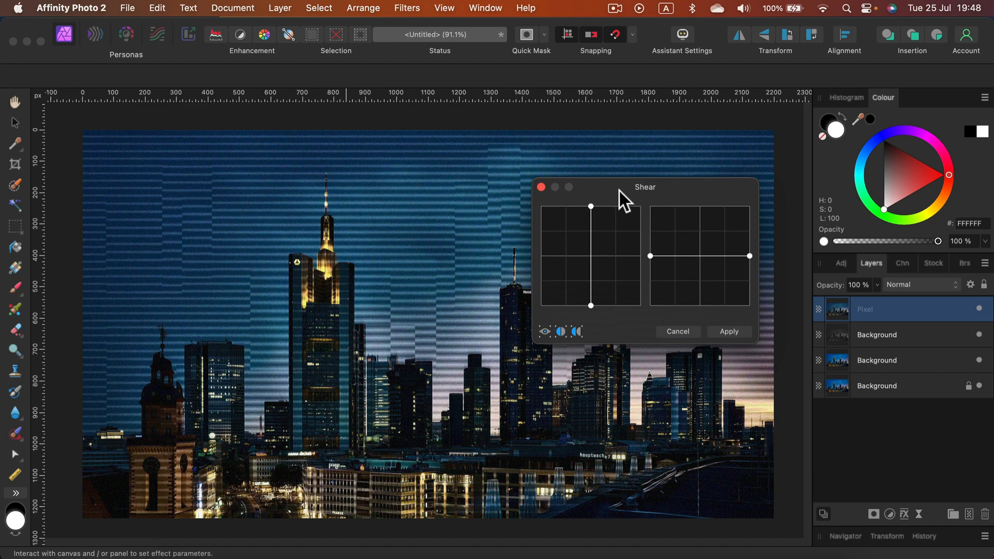
Step: Bend the buildings into waves by dragging points on the vertical shear curve
drag(644, 186, 709, 163)
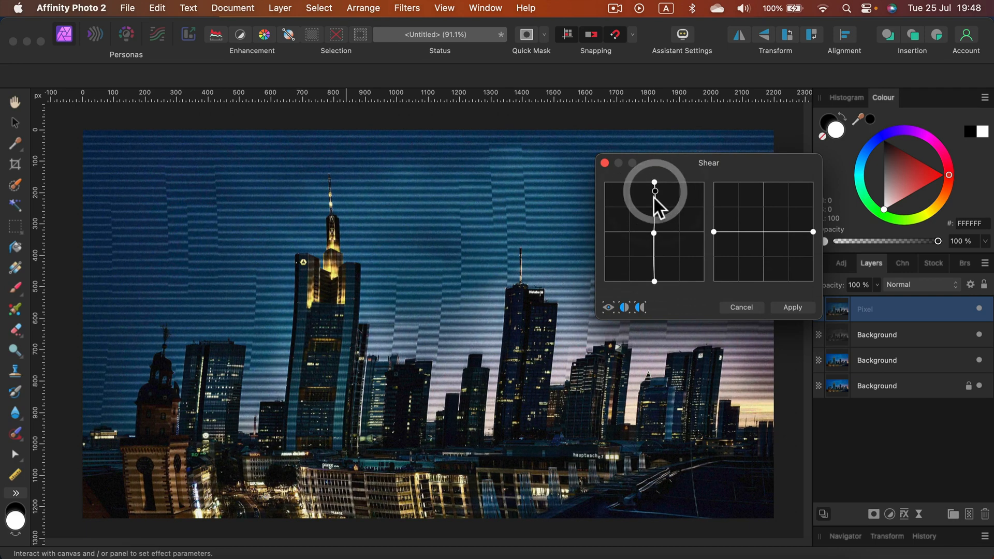
drag(655, 192, 655, 210)
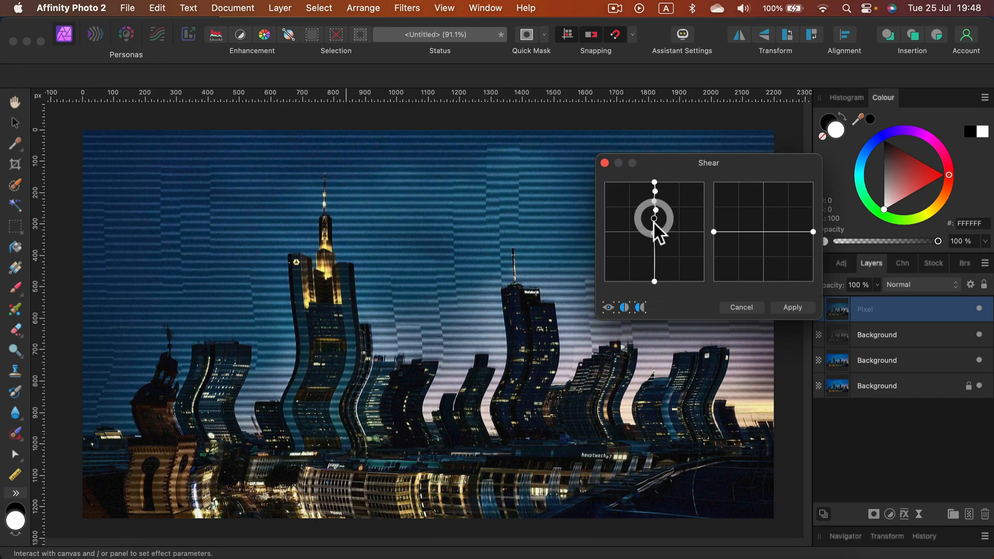
drag(655, 218, 651, 228)
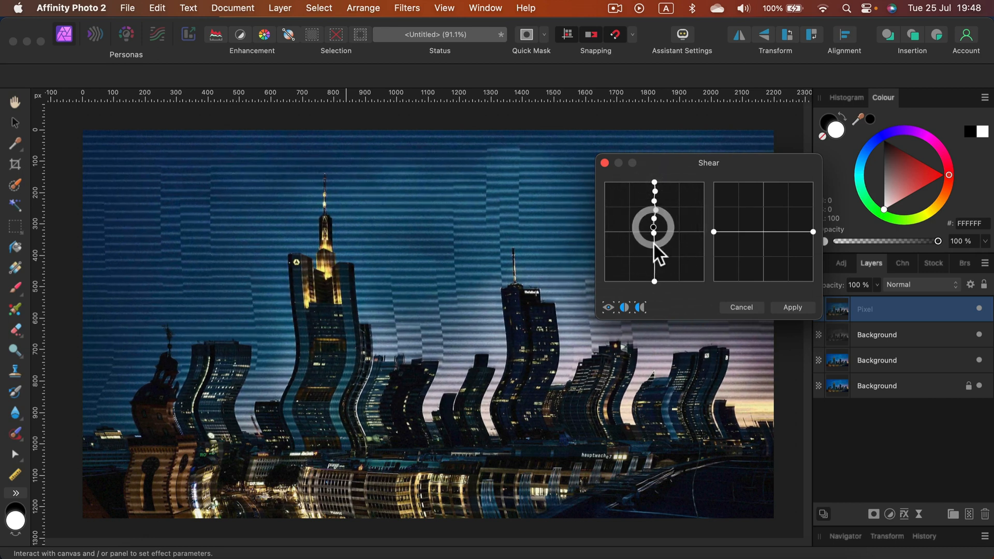
drag(653, 227, 653, 260)
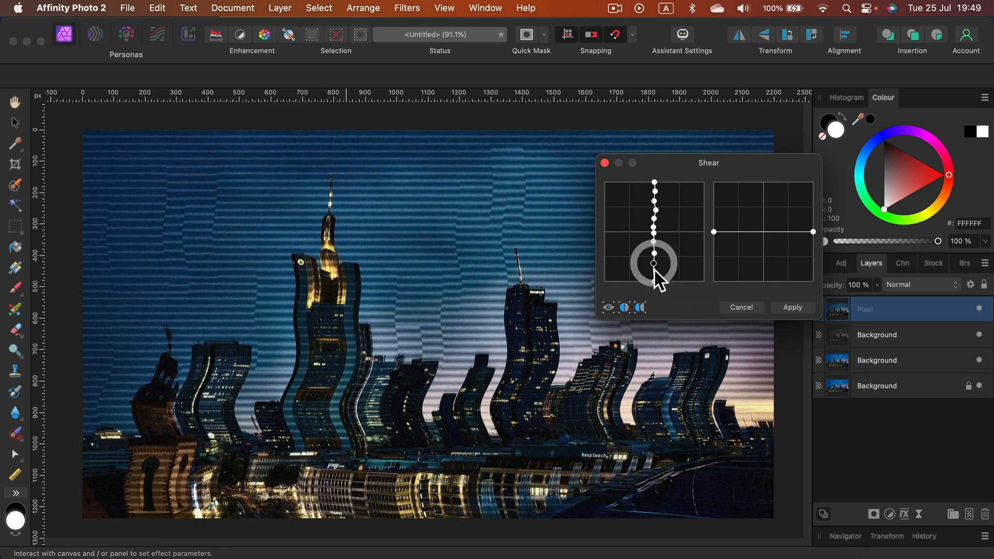
drag(653, 264, 653, 281)
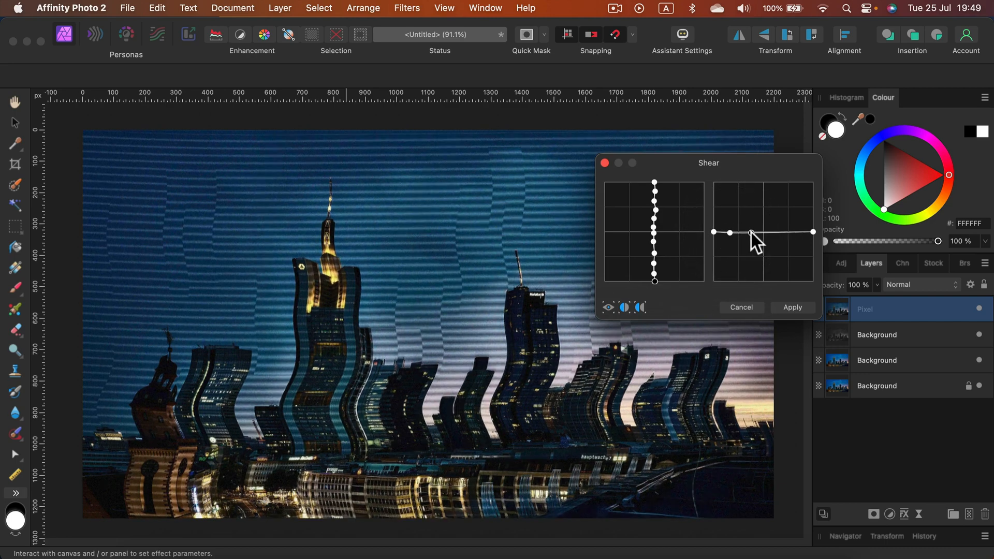
Step: Ripple the horizontal halftone lines with gentle waves on the horizontal curve
drag(735, 231, 764, 231)
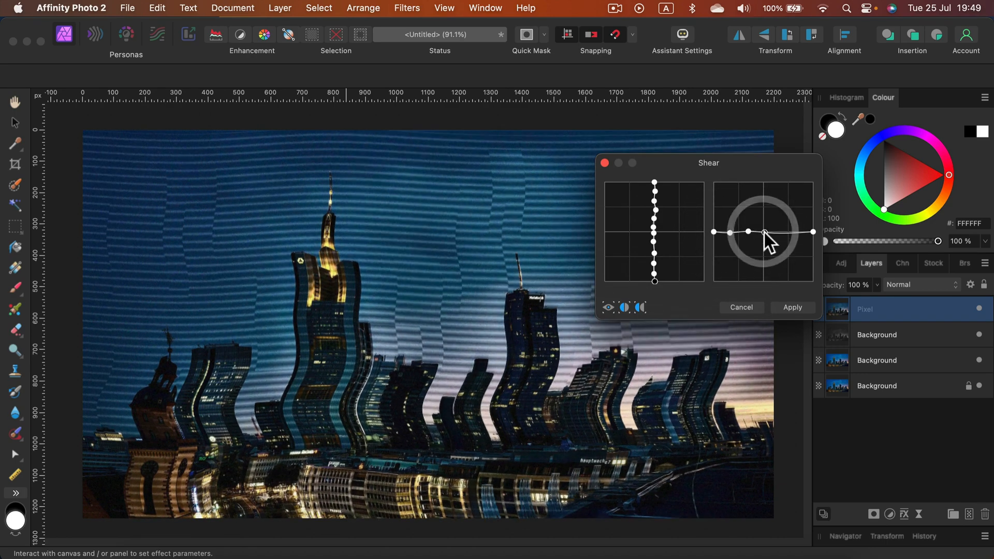
drag(764, 231, 777, 232)
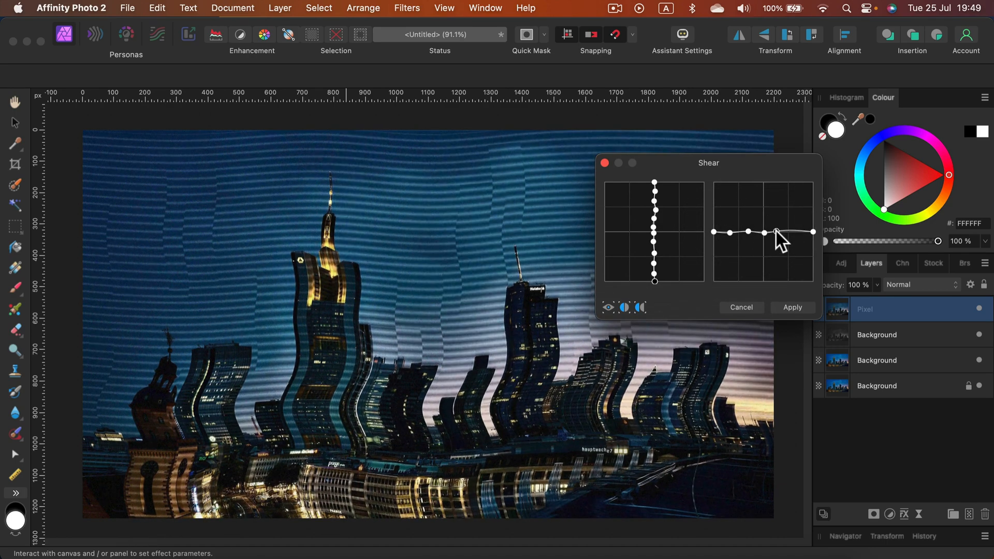
drag(775, 231, 789, 235)
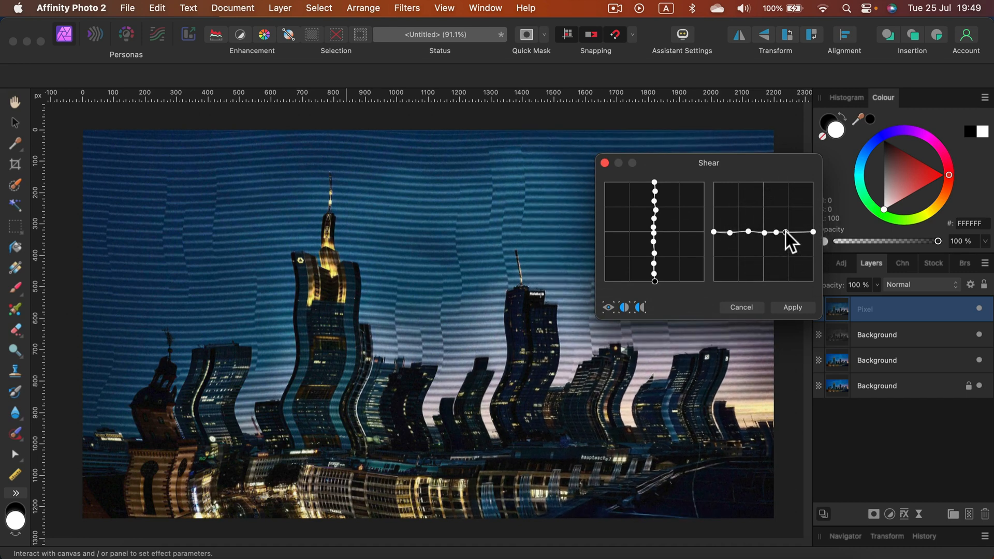
drag(788, 230, 799, 230)
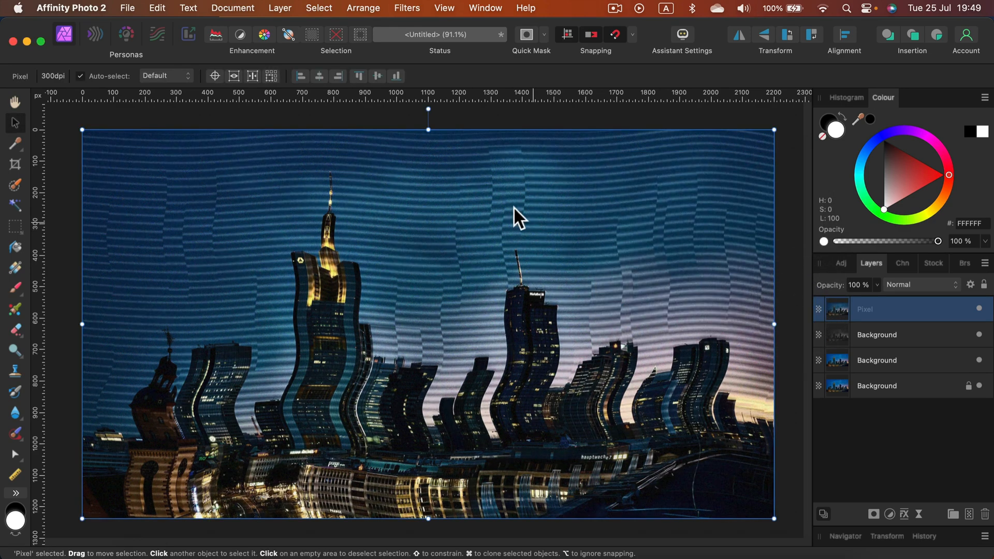
mouse_move(663, 299)
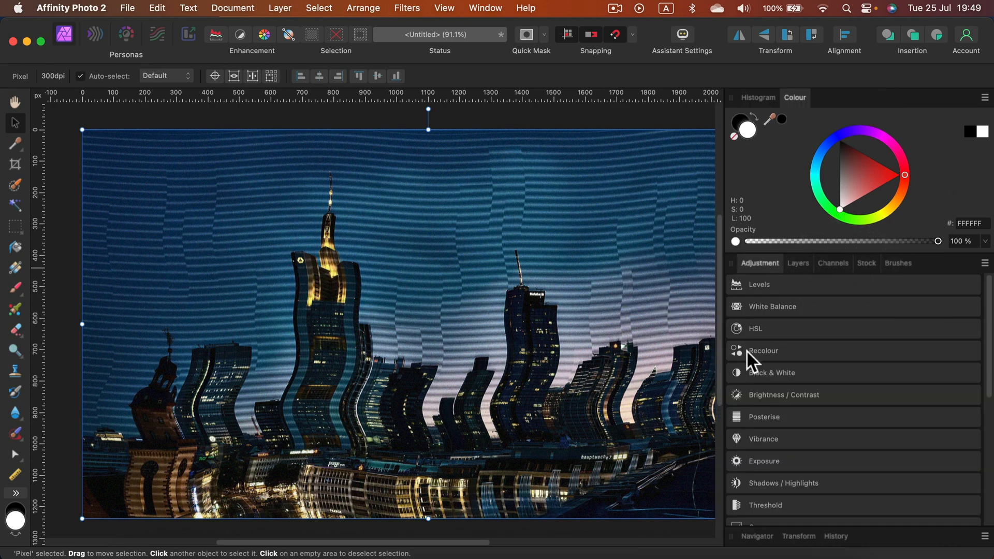
mouse_move(759, 339)
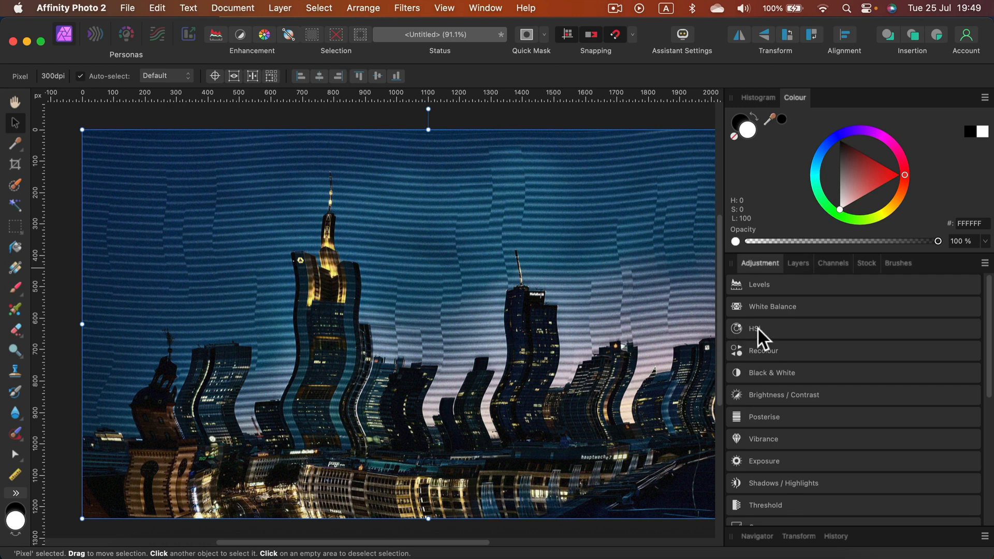
Step: Add an HSL adjustment with Hue Shift 34.3° and Saturation Shift 58%
click(759, 329)
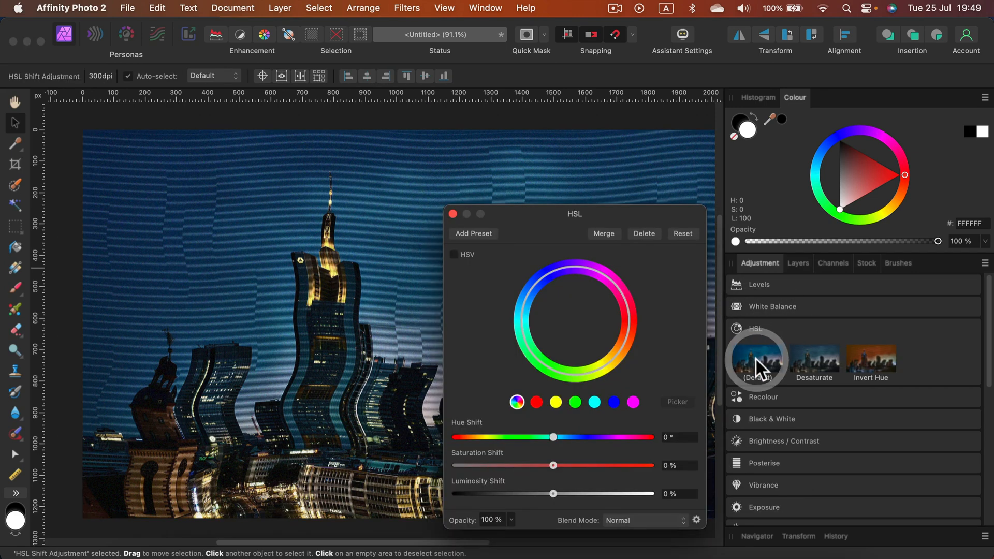
mouse_move(836, 392)
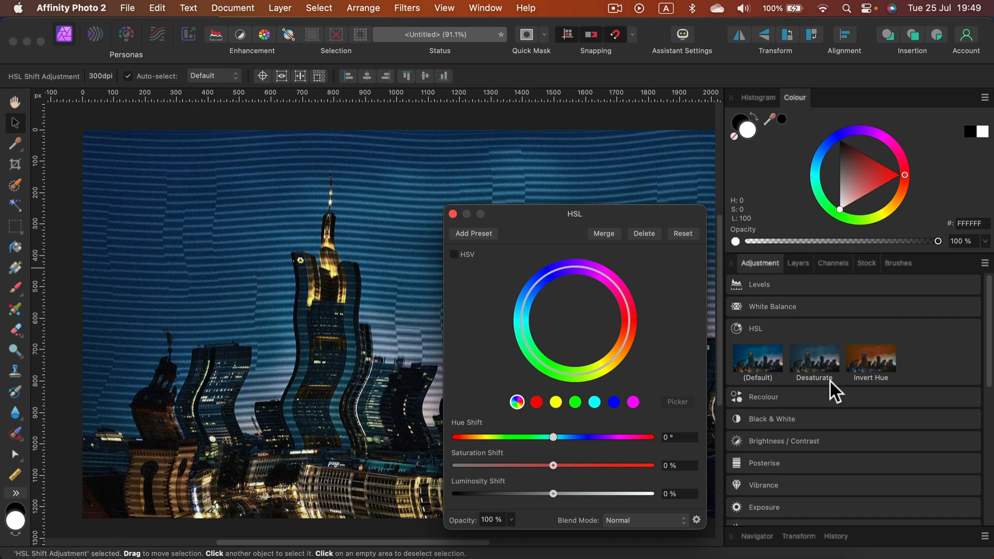
mouse_move(805, 273)
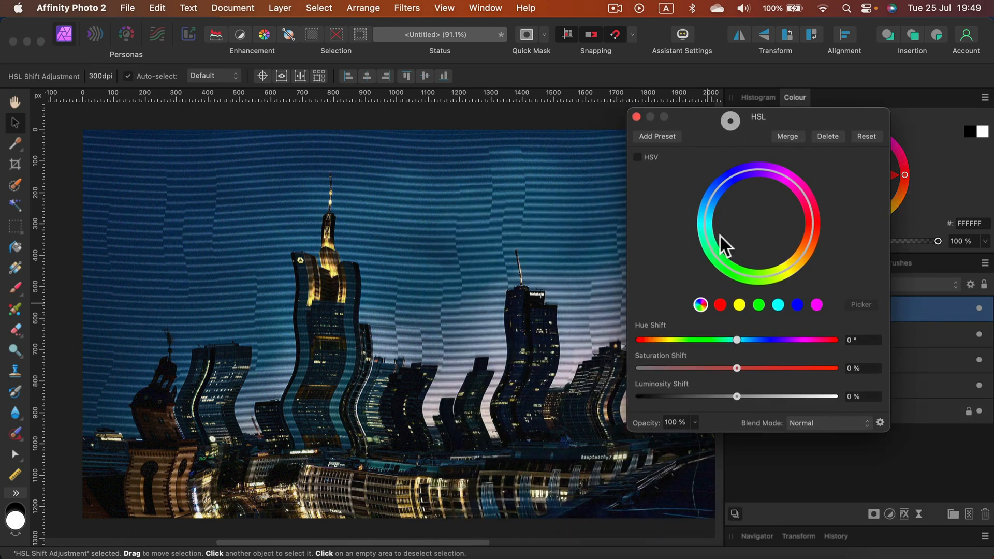
drag(736, 339, 744, 340)
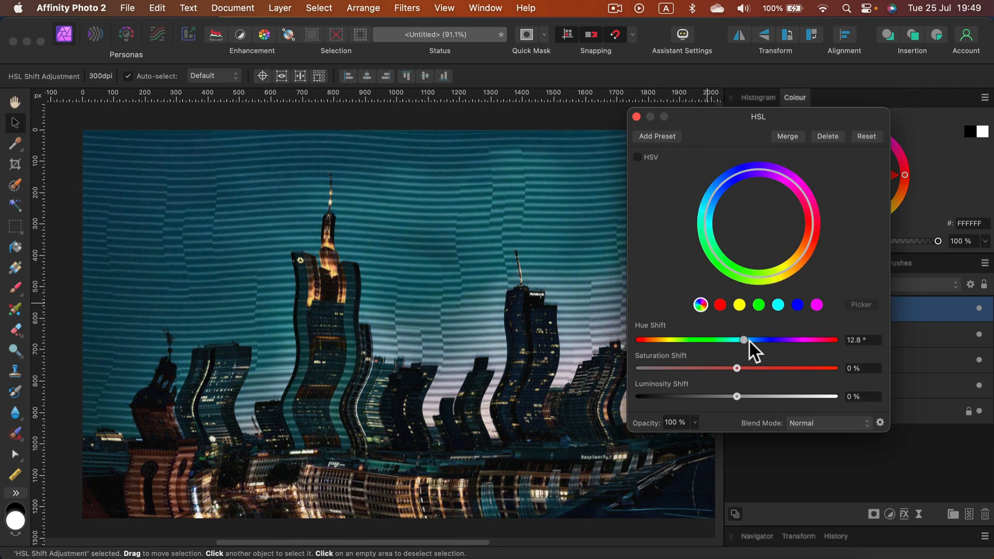
drag(746, 339, 756, 340)
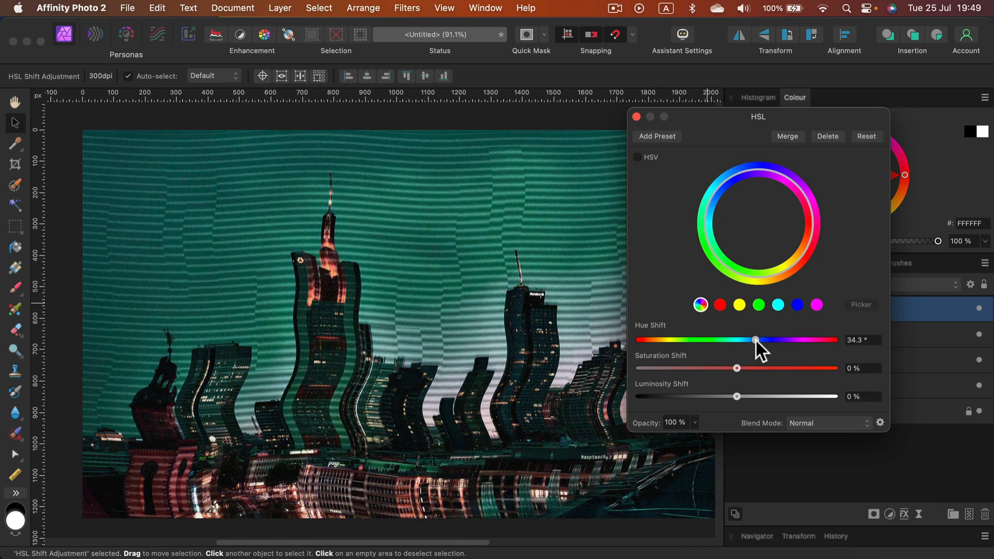
drag(736, 368, 793, 368)
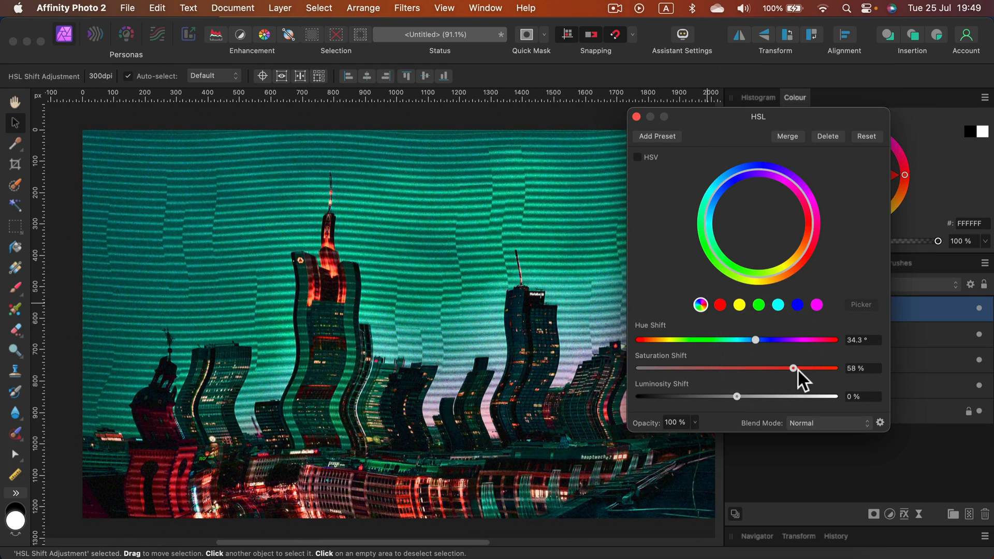
drag(793, 368, 824, 368)
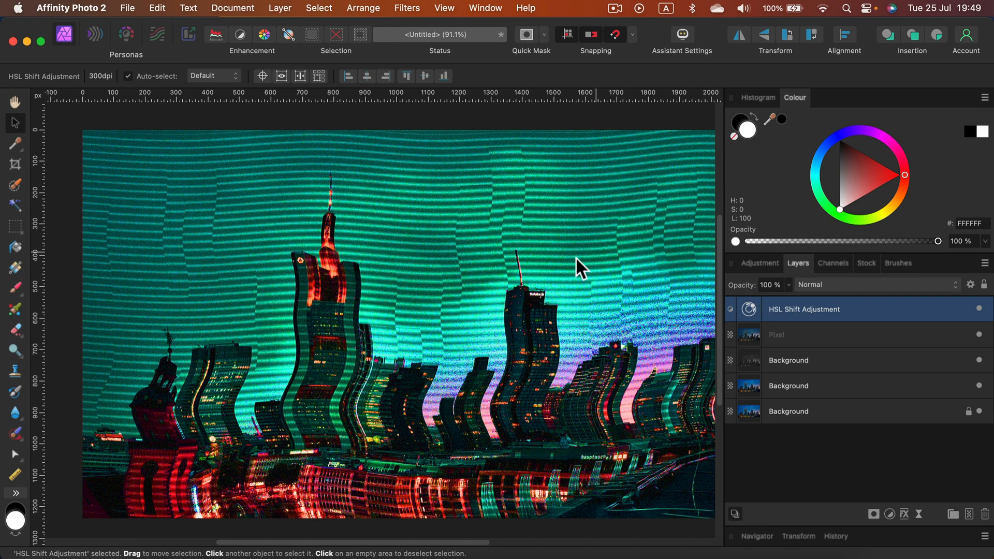
mouse_move(855, 317)
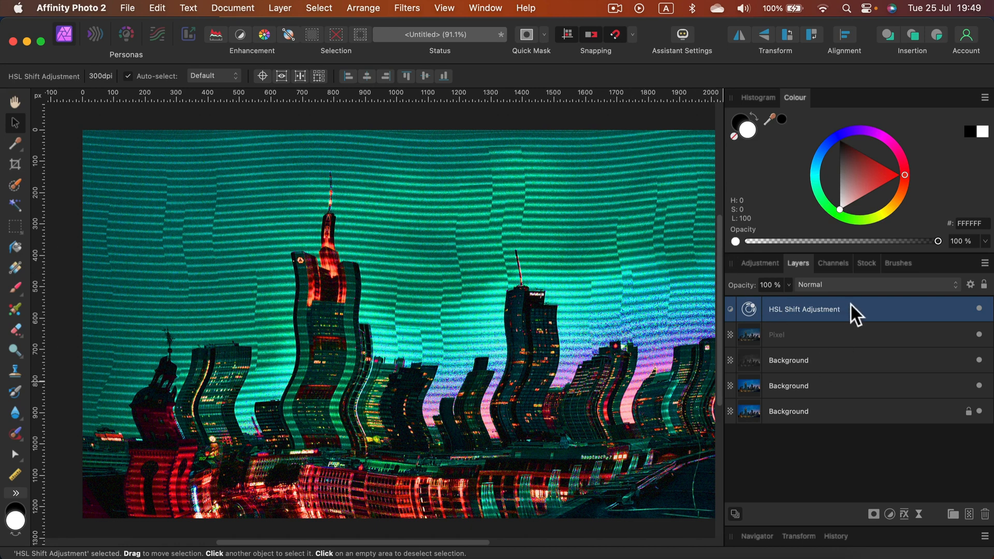
mouse_move(877, 486)
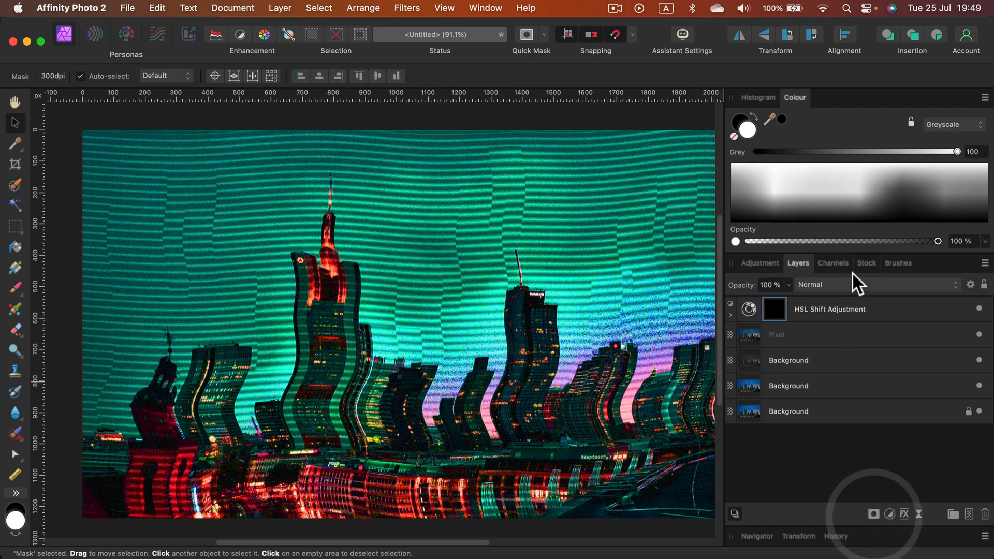
Step: Mask the HSL Shift adjustment with linear gradients so the teal shift only tints the right edge
click(828, 309)
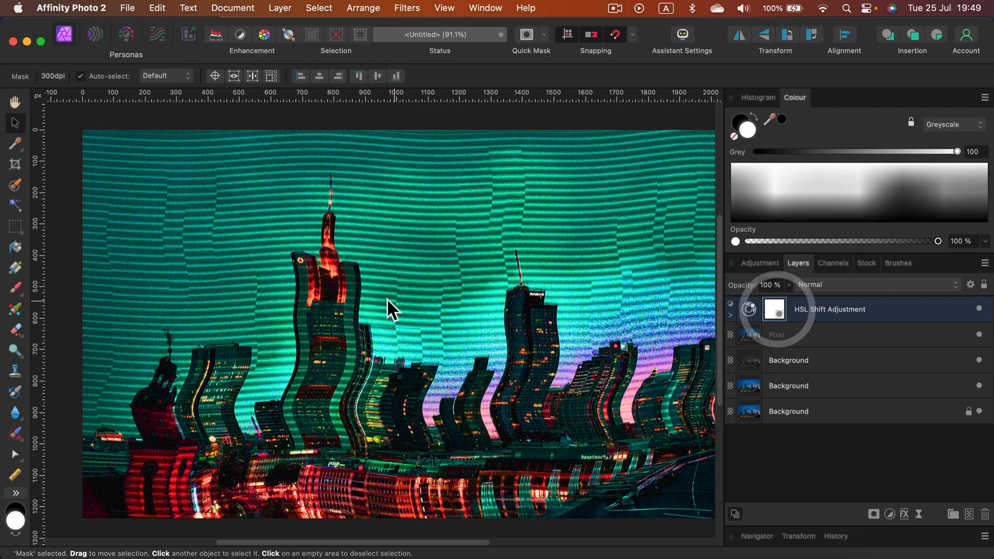
mouse_move(31, 310)
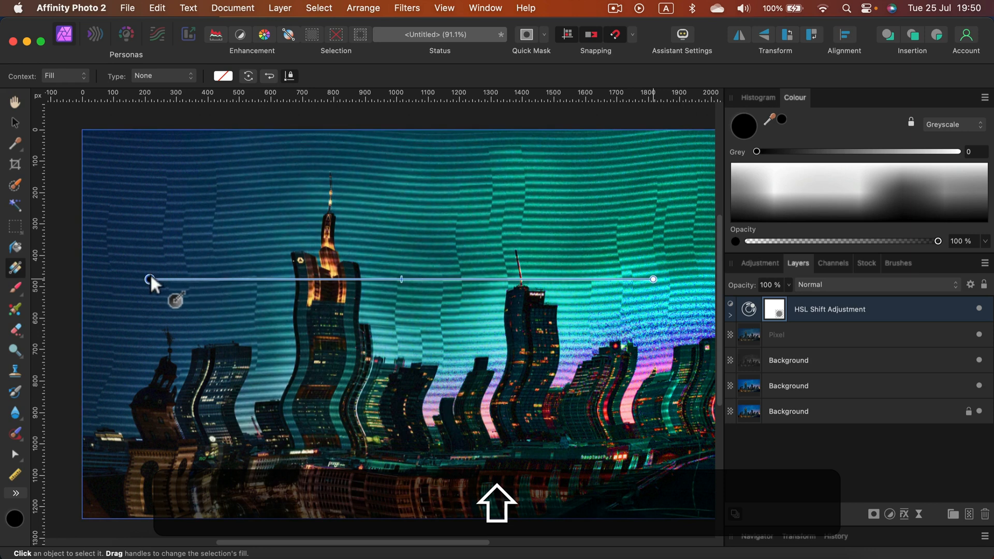
drag(150, 279, 438, 279)
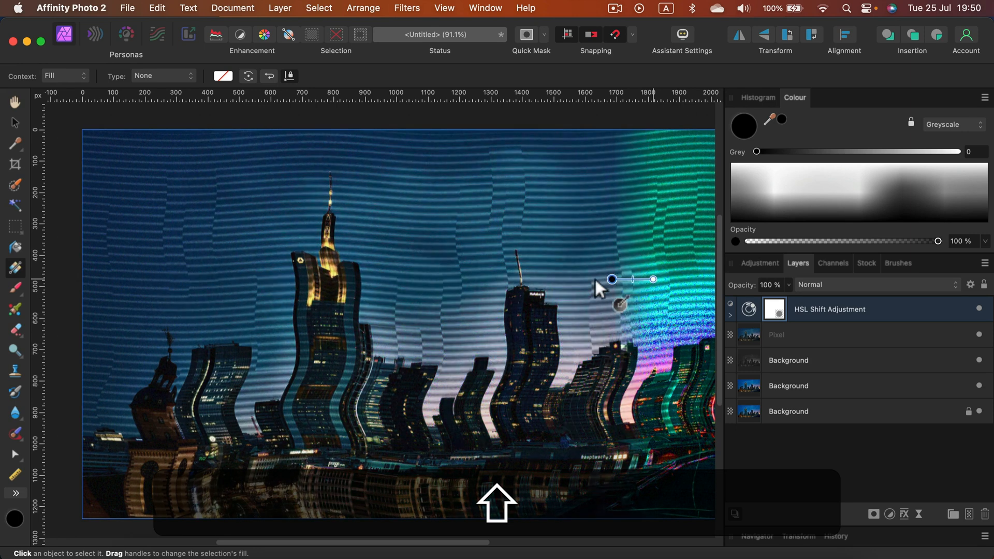
drag(612, 279, 428, 279)
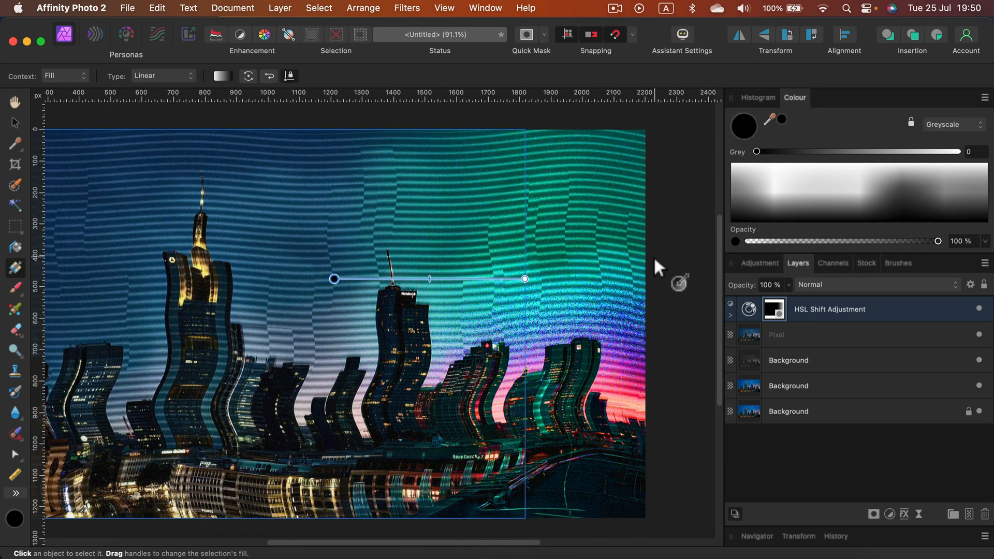
drag(333, 279, 461, 258)
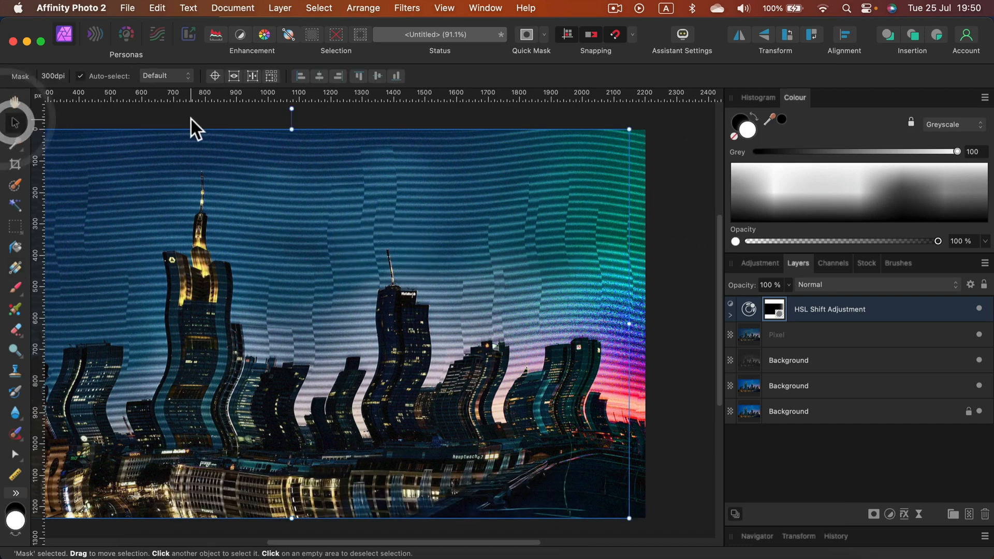
Step: Select the HSL adjustment's mask and apply Add Noise at 49% intensity
click(624, 335)
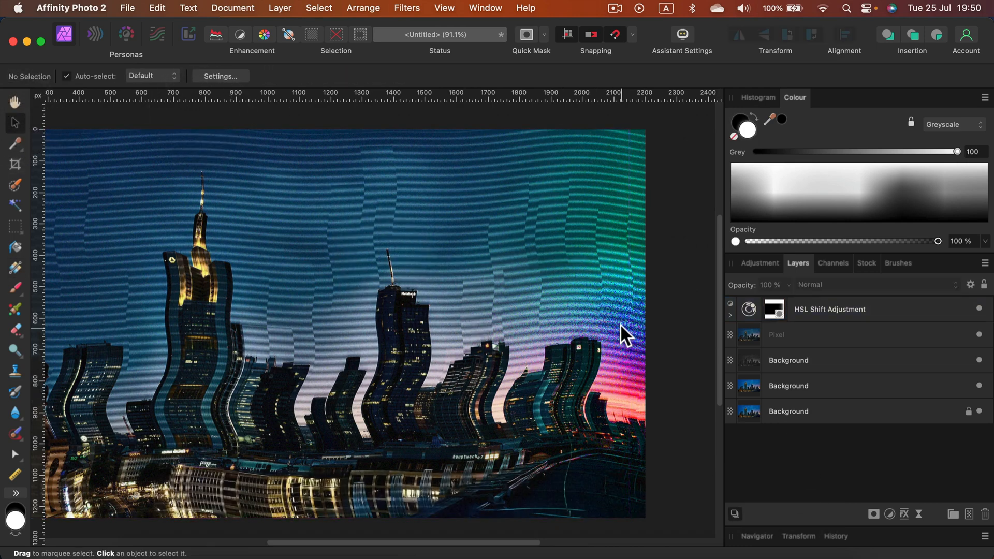
mouse_move(758, 484)
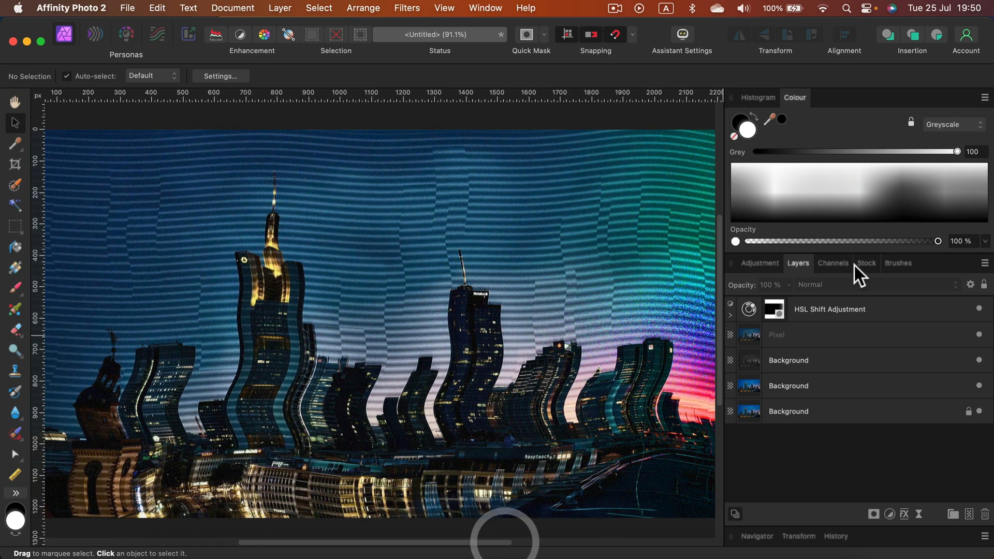
click(774, 308)
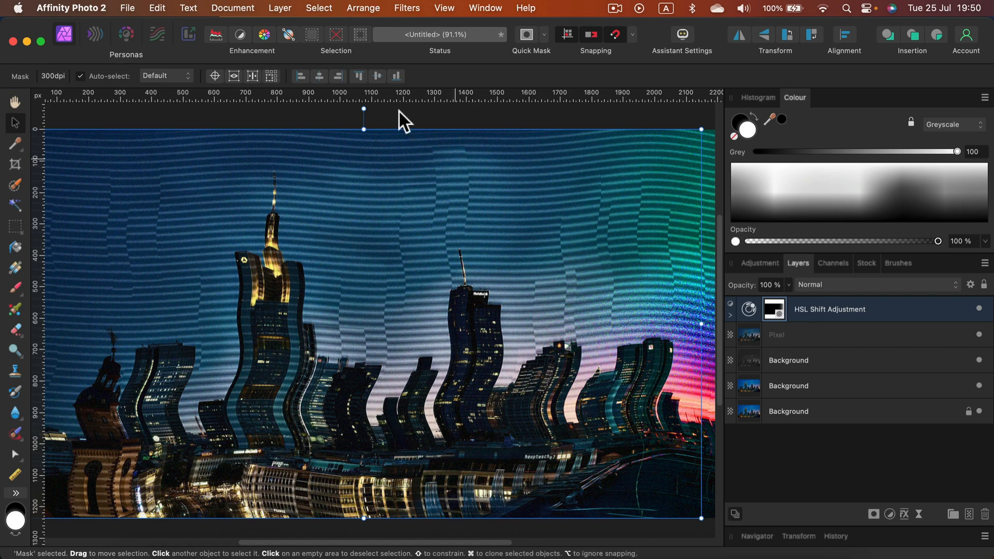
click(406, 9)
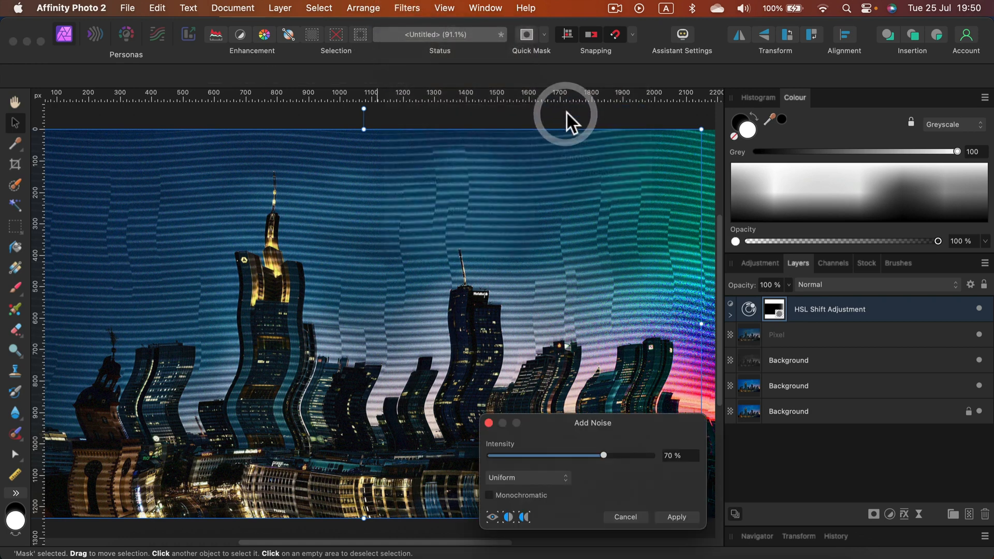
drag(602, 455, 498, 456)
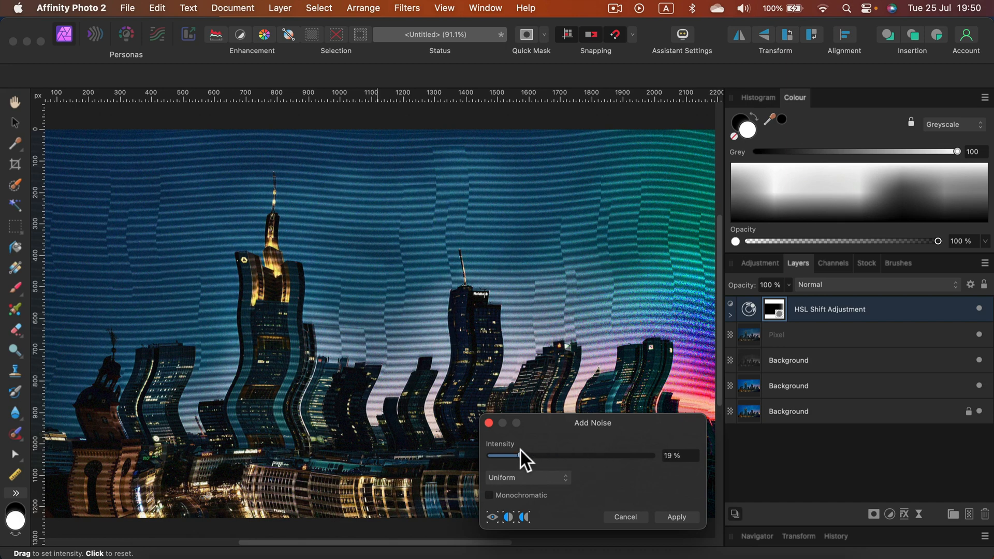
drag(497, 455, 568, 456)
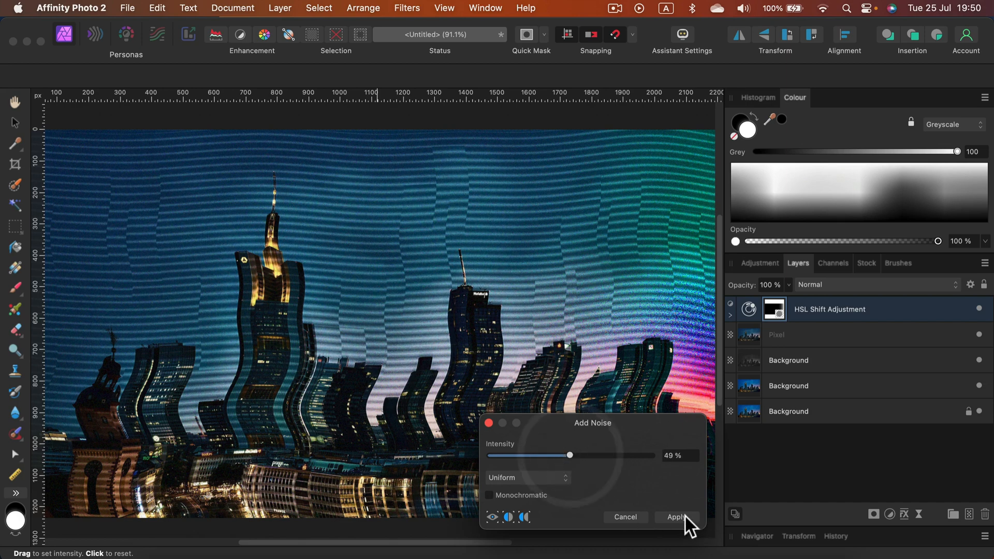
click(677, 517)
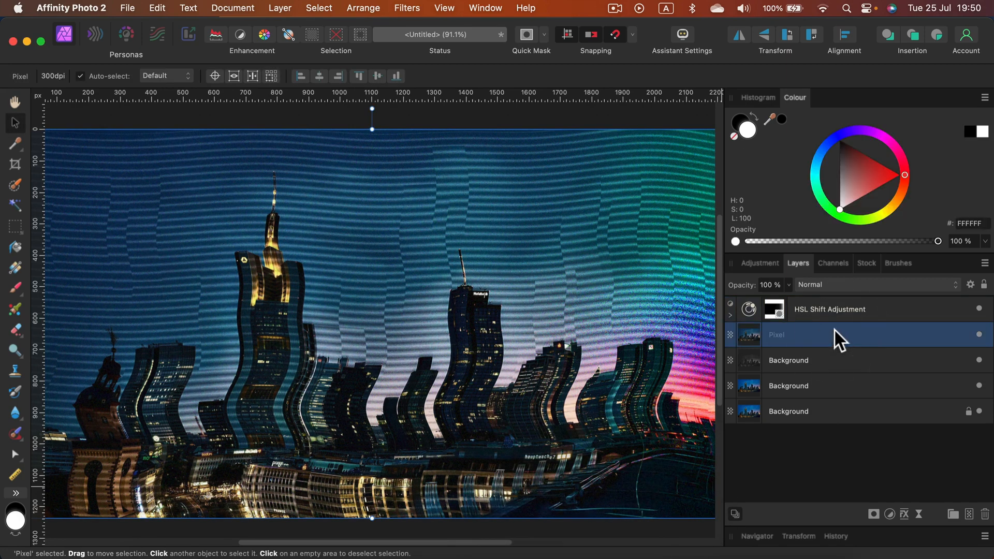
Step: Group the HSL Shift adjustment, pixel layer and two upper Background layers
click(827, 308)
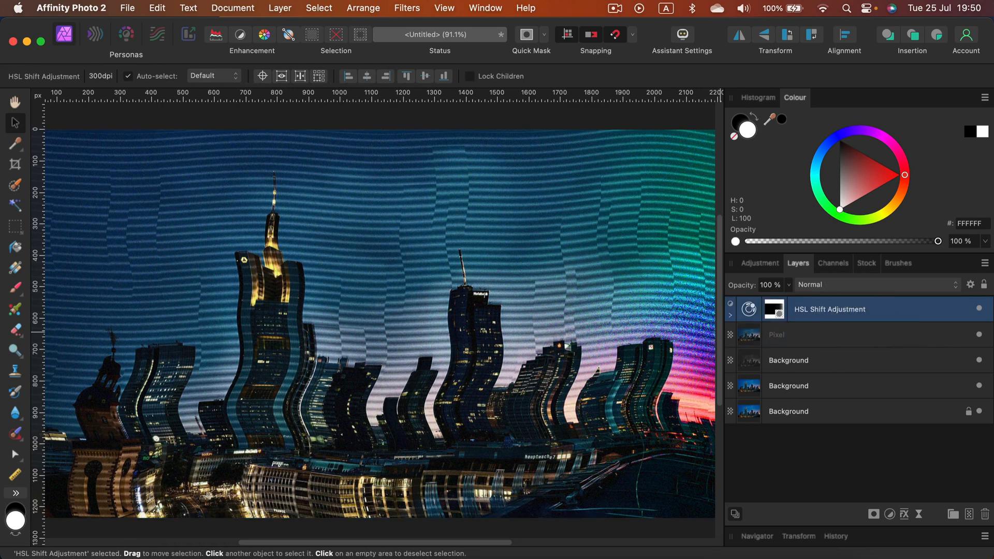
mouse_move(836, 386)
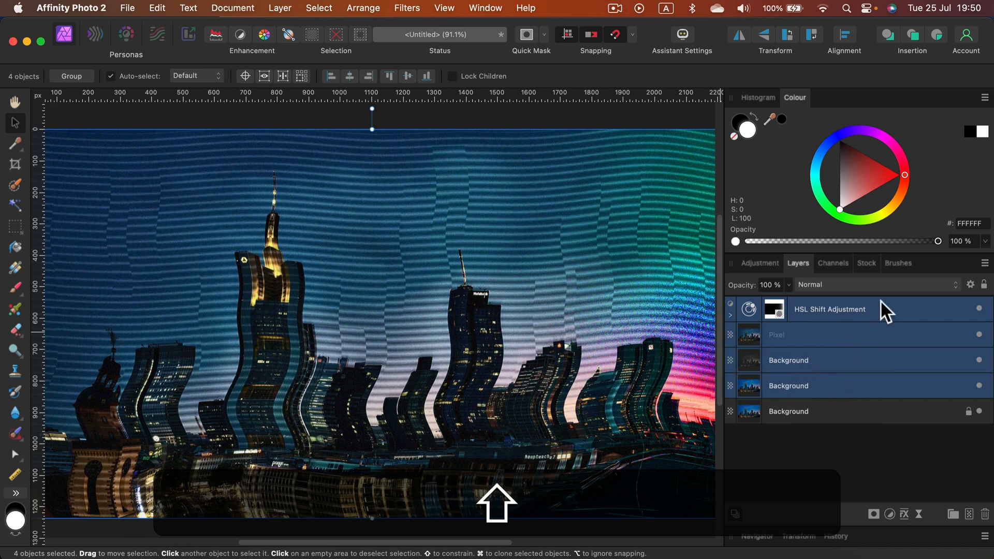
right_click(829, 310)
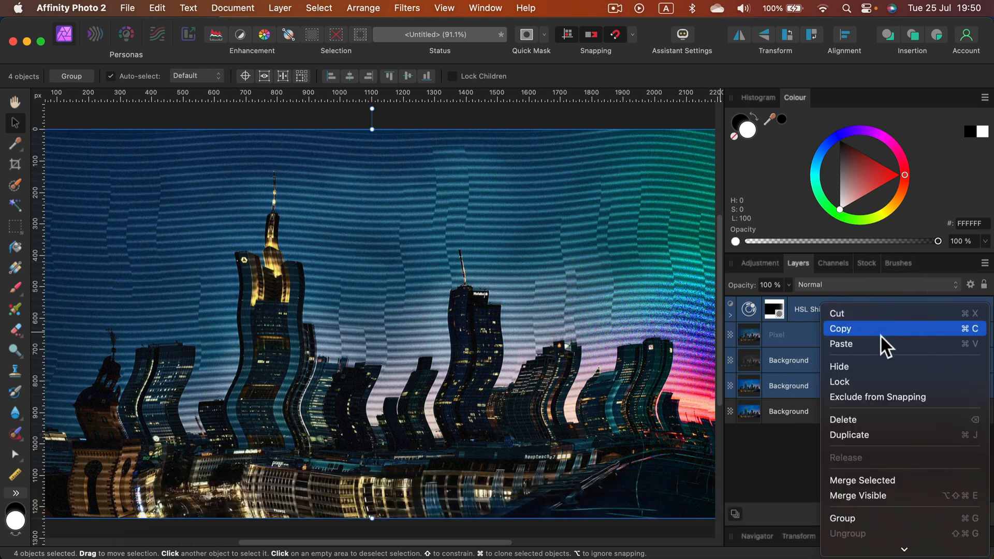
click(843, 518)
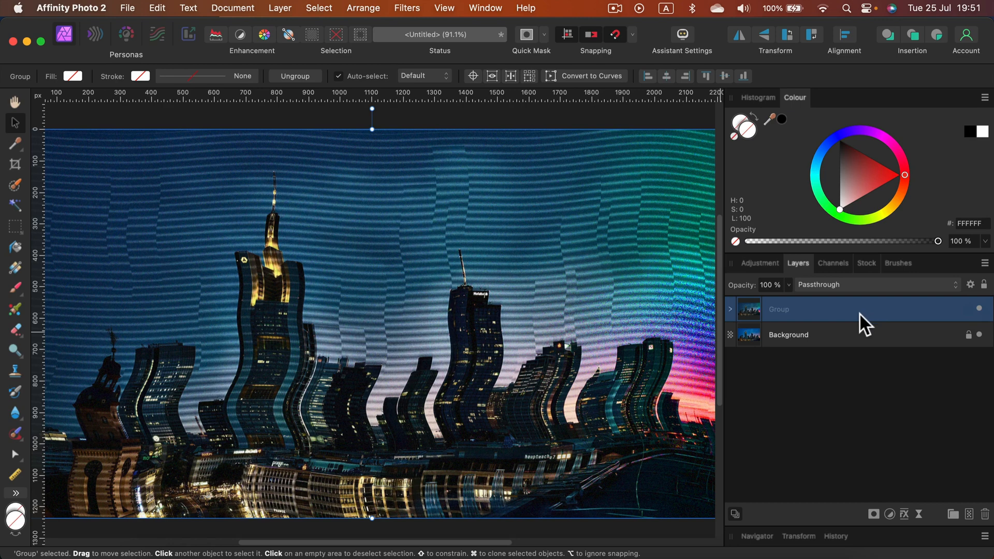
mouse_move(485, 269)
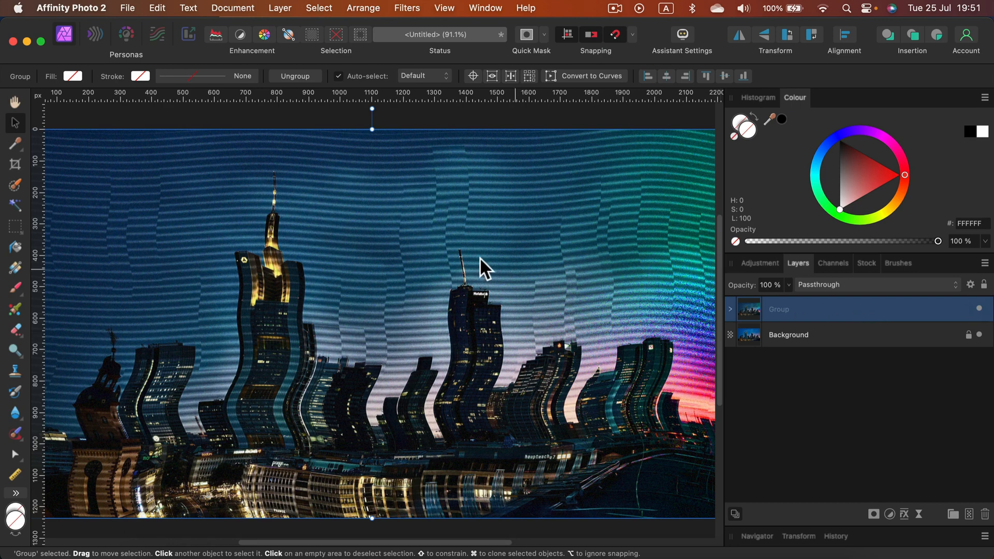
mouse_move(534, 228)
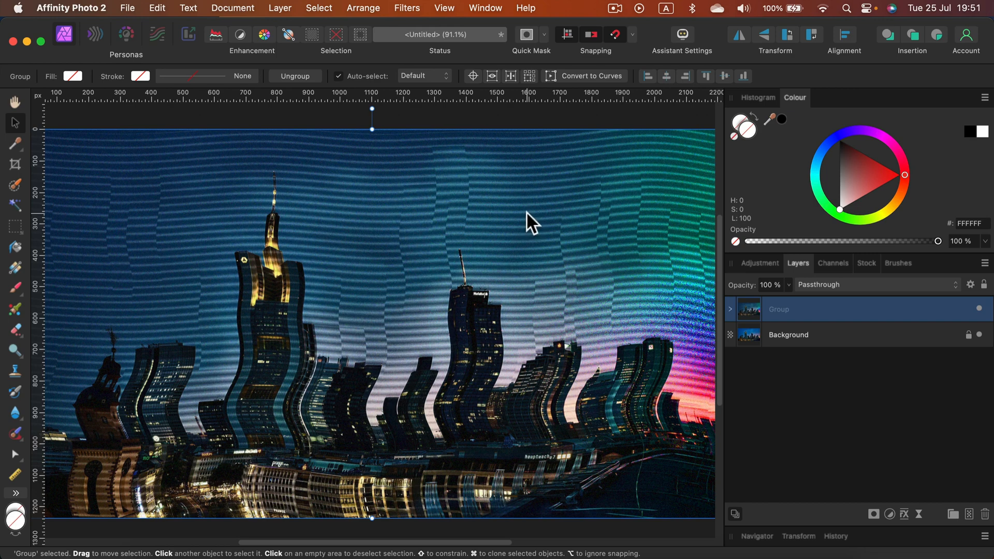
mouse_move(528, 223)
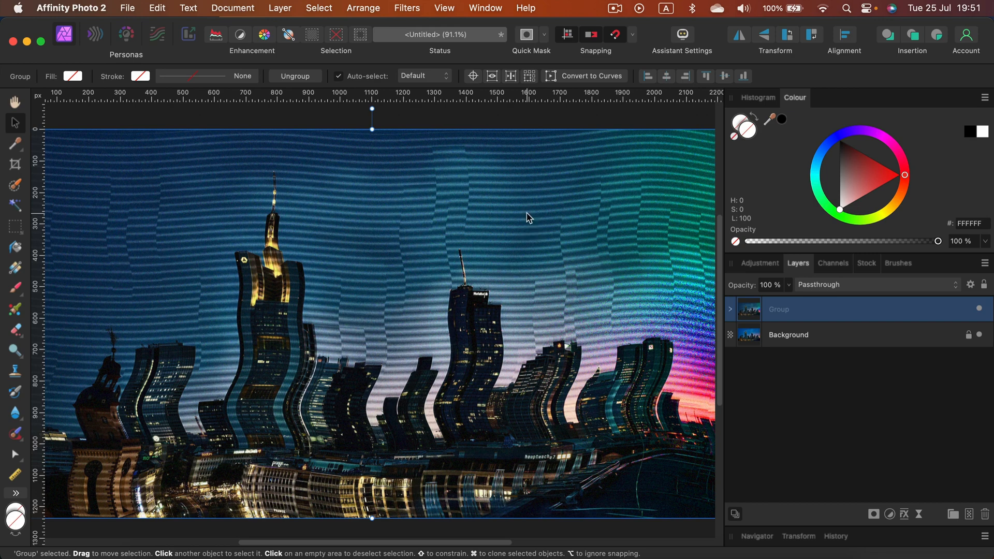
mouse_move(749, 280)
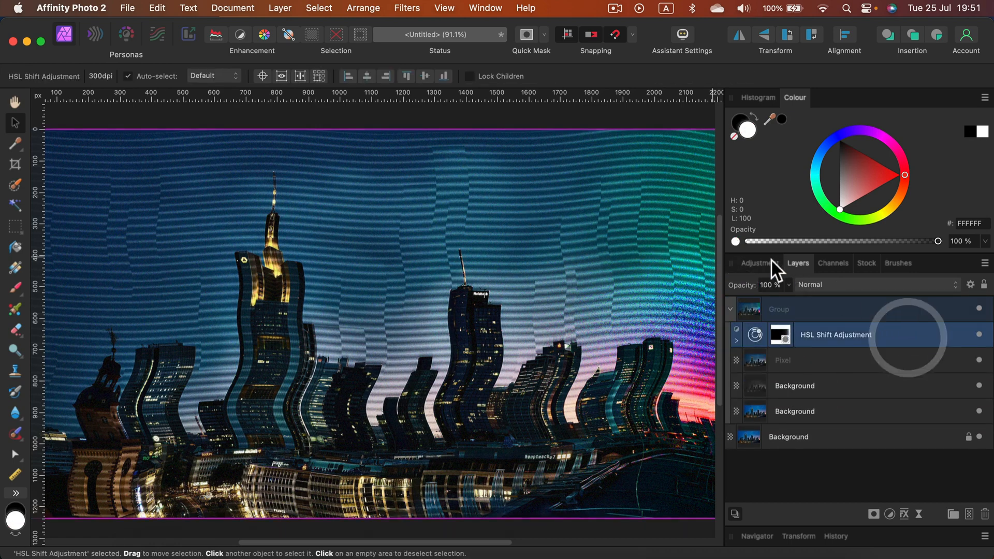
Step: Add a Brightness/Contrast adjustment at 41% contrast and 50% brightness, then collapse the group
click(759, 263)
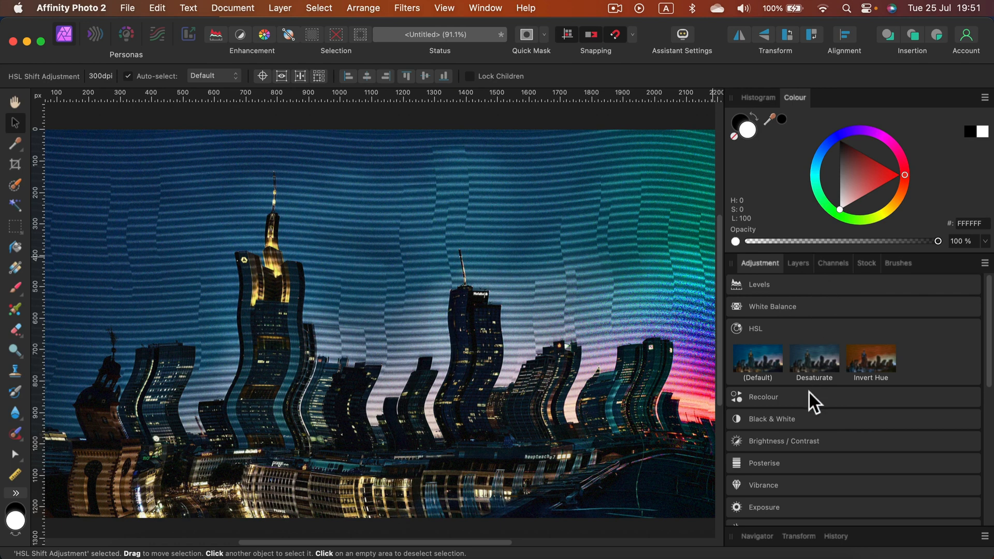
click(784, 440)
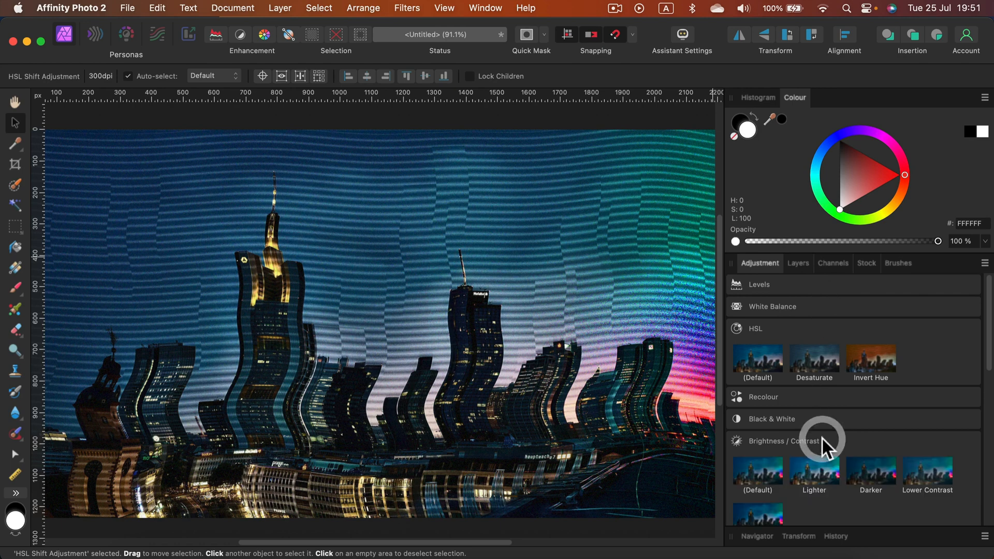
scroll(down, 3)
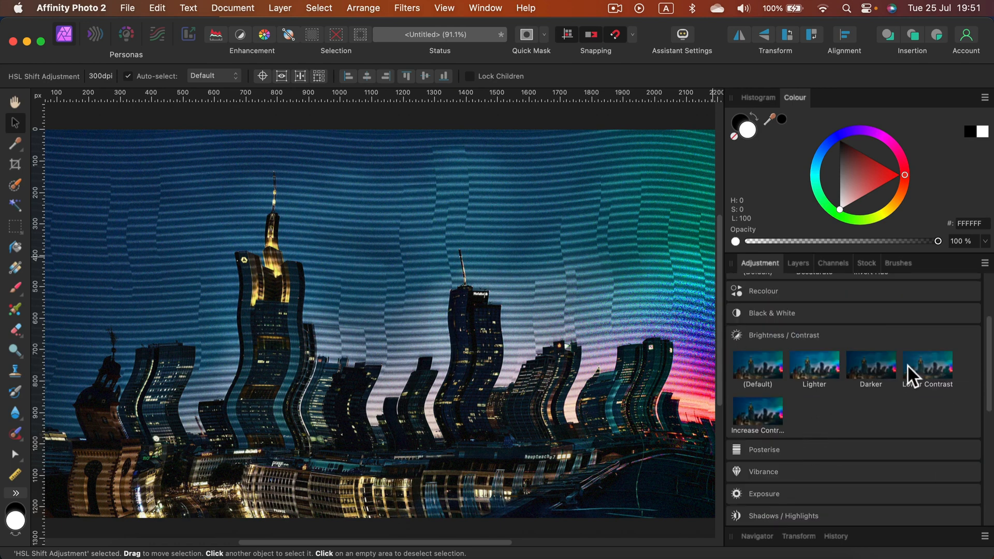
click(926, 369)
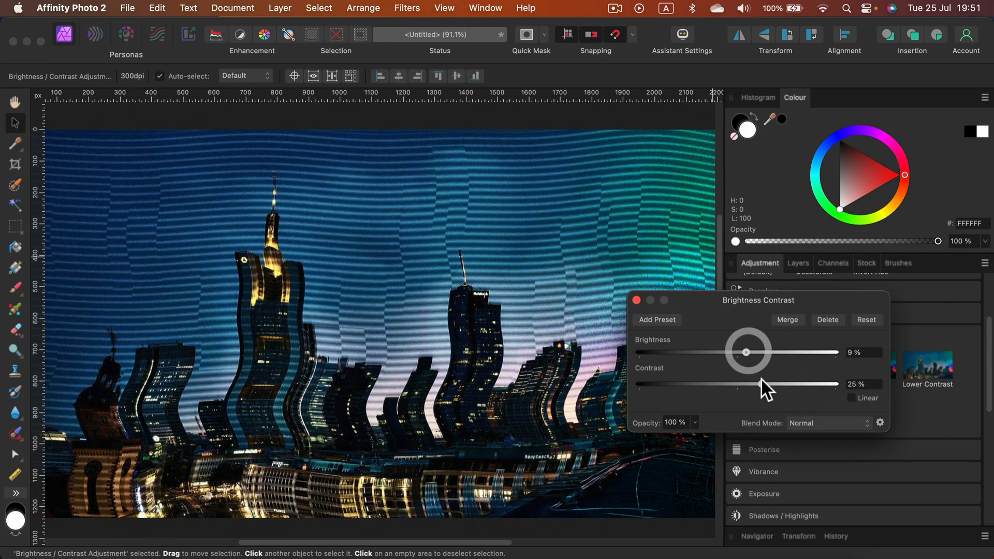
drag(746, 383, 760, 383)
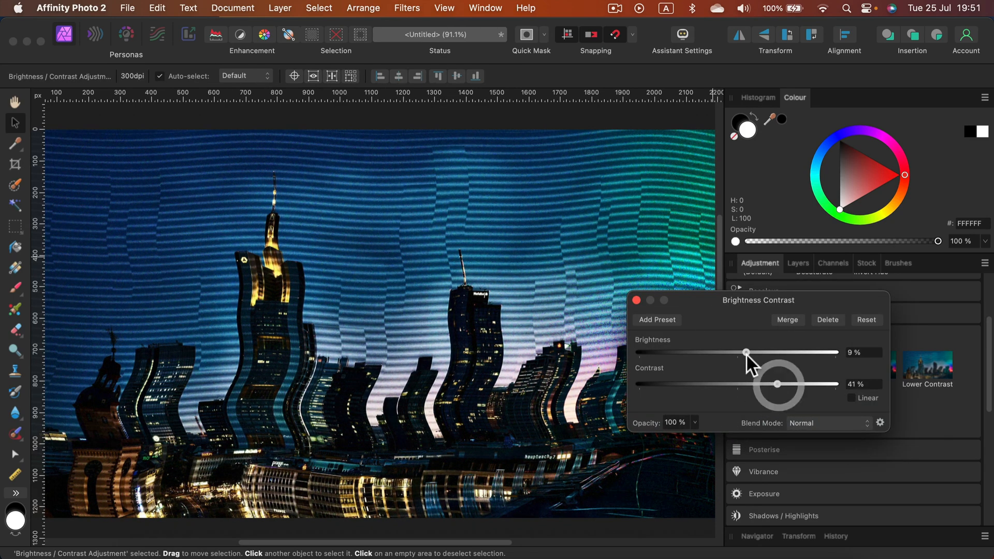
drag(746, 352, 770, 352)
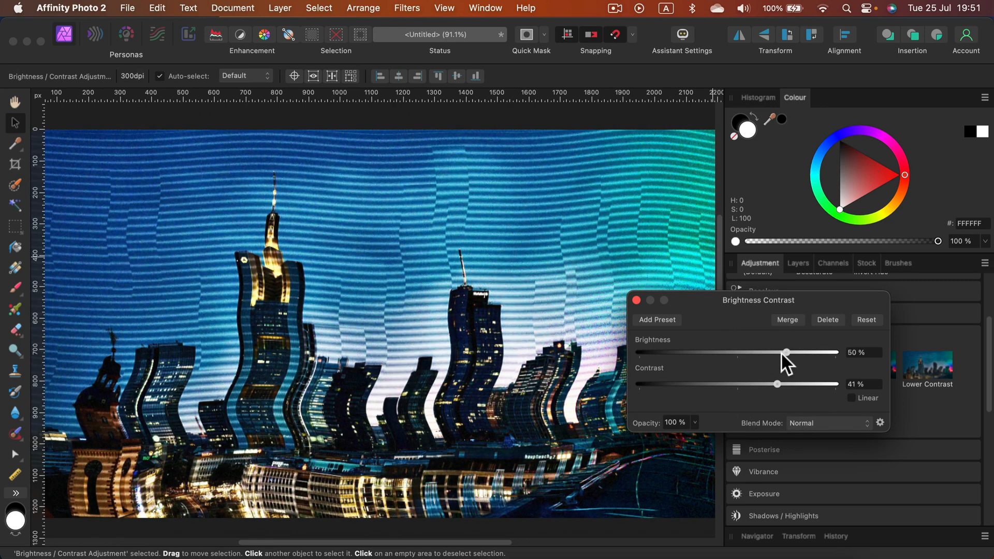
click(797, 262)
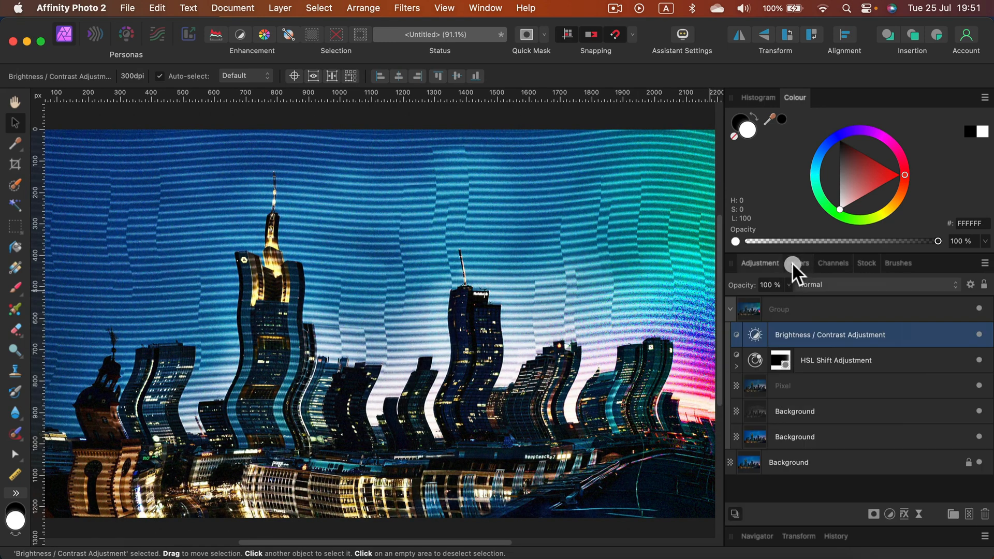
click(797, 262)
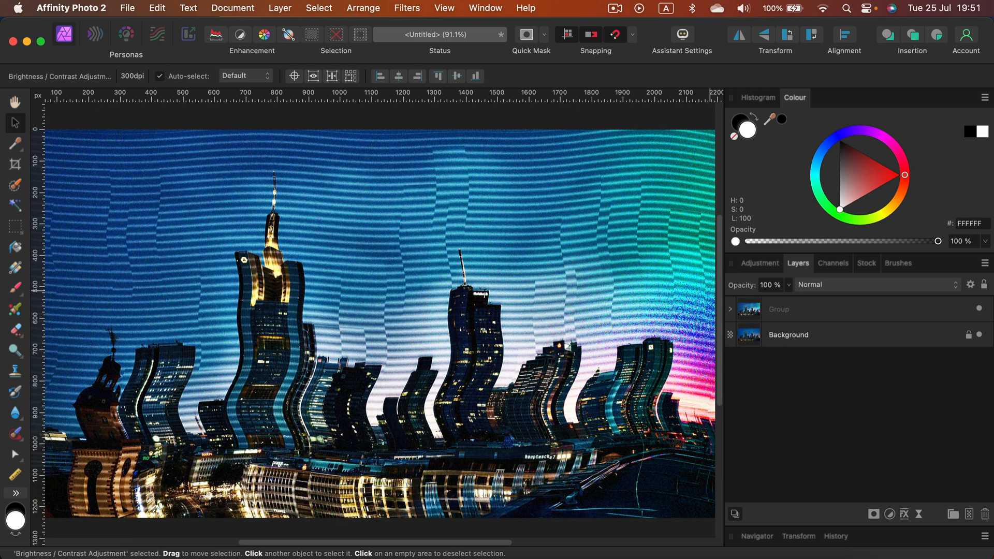